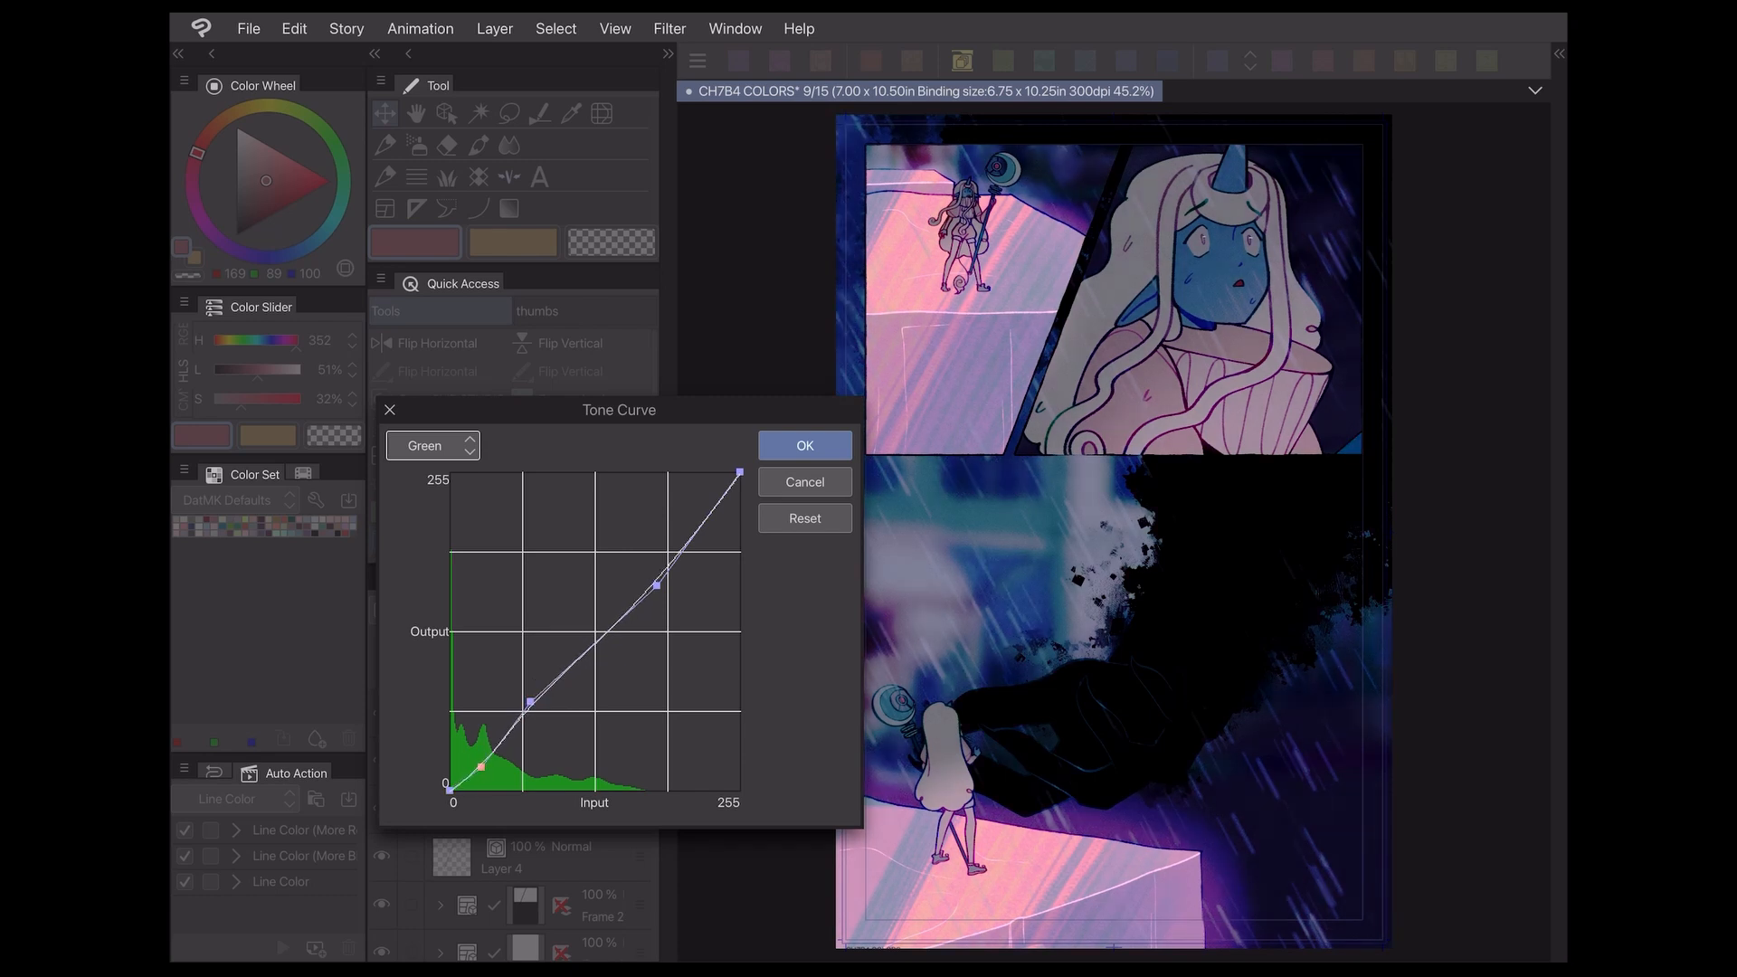
# Adjust the red and blue channel curves after green and confirm the tone curve
pyautogui.click(433, 445)
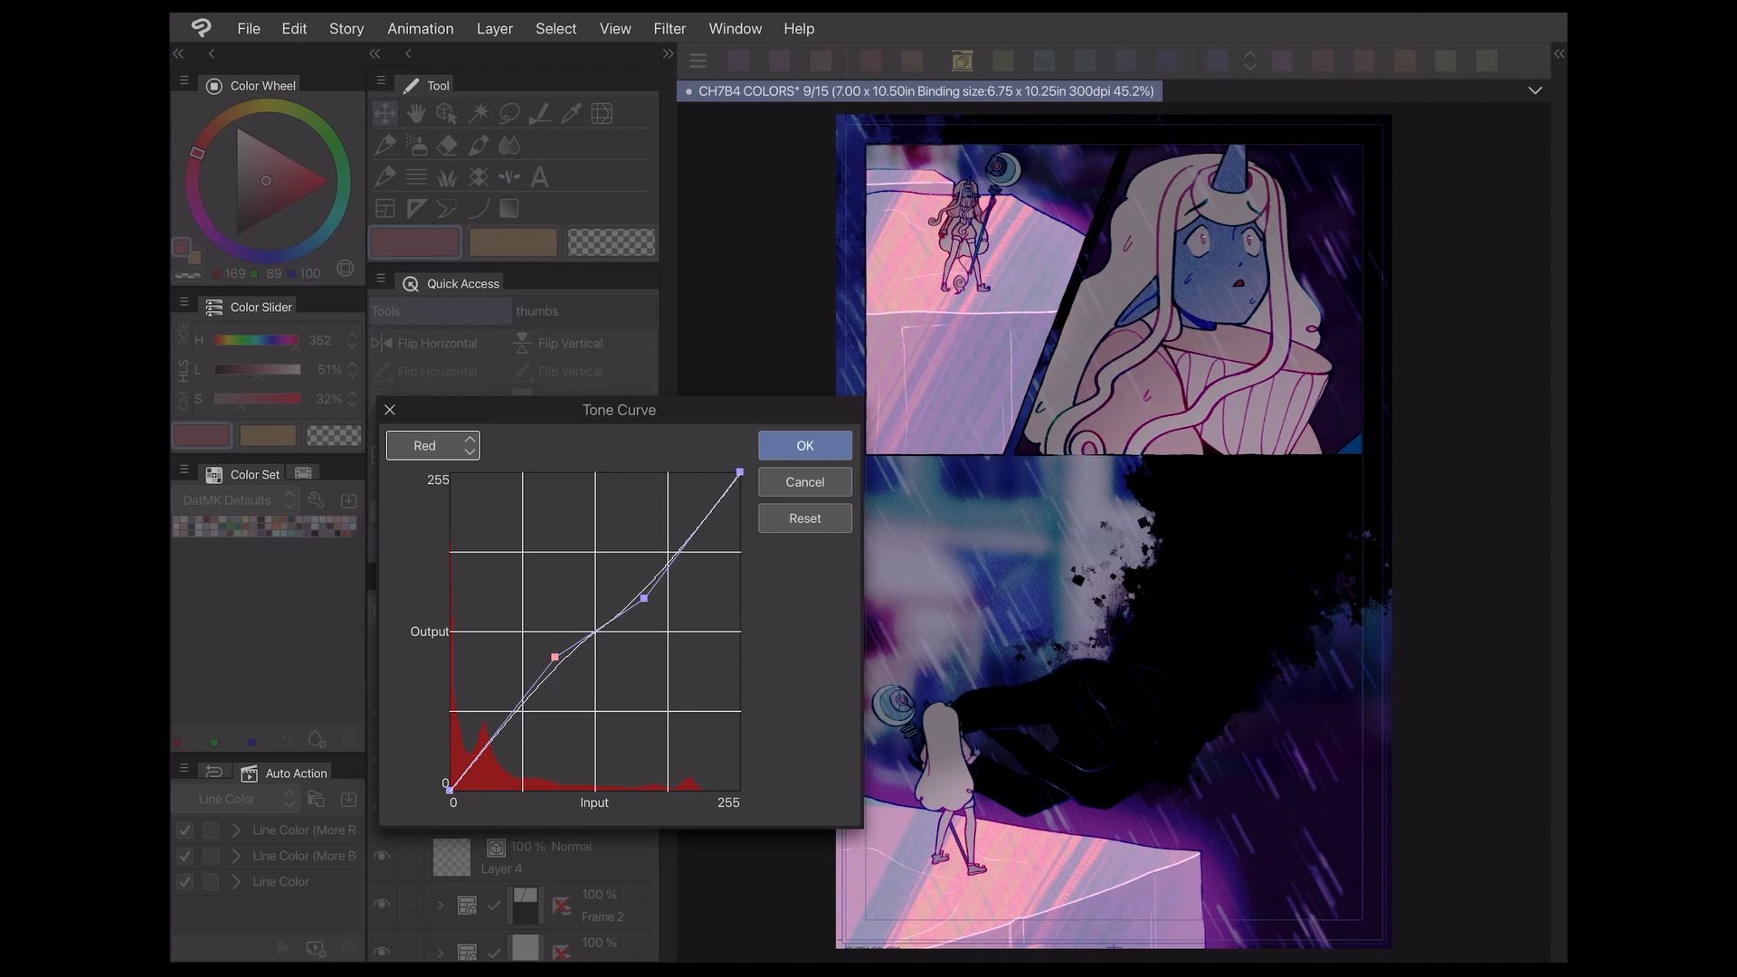
pyautogui.click(431, 445)
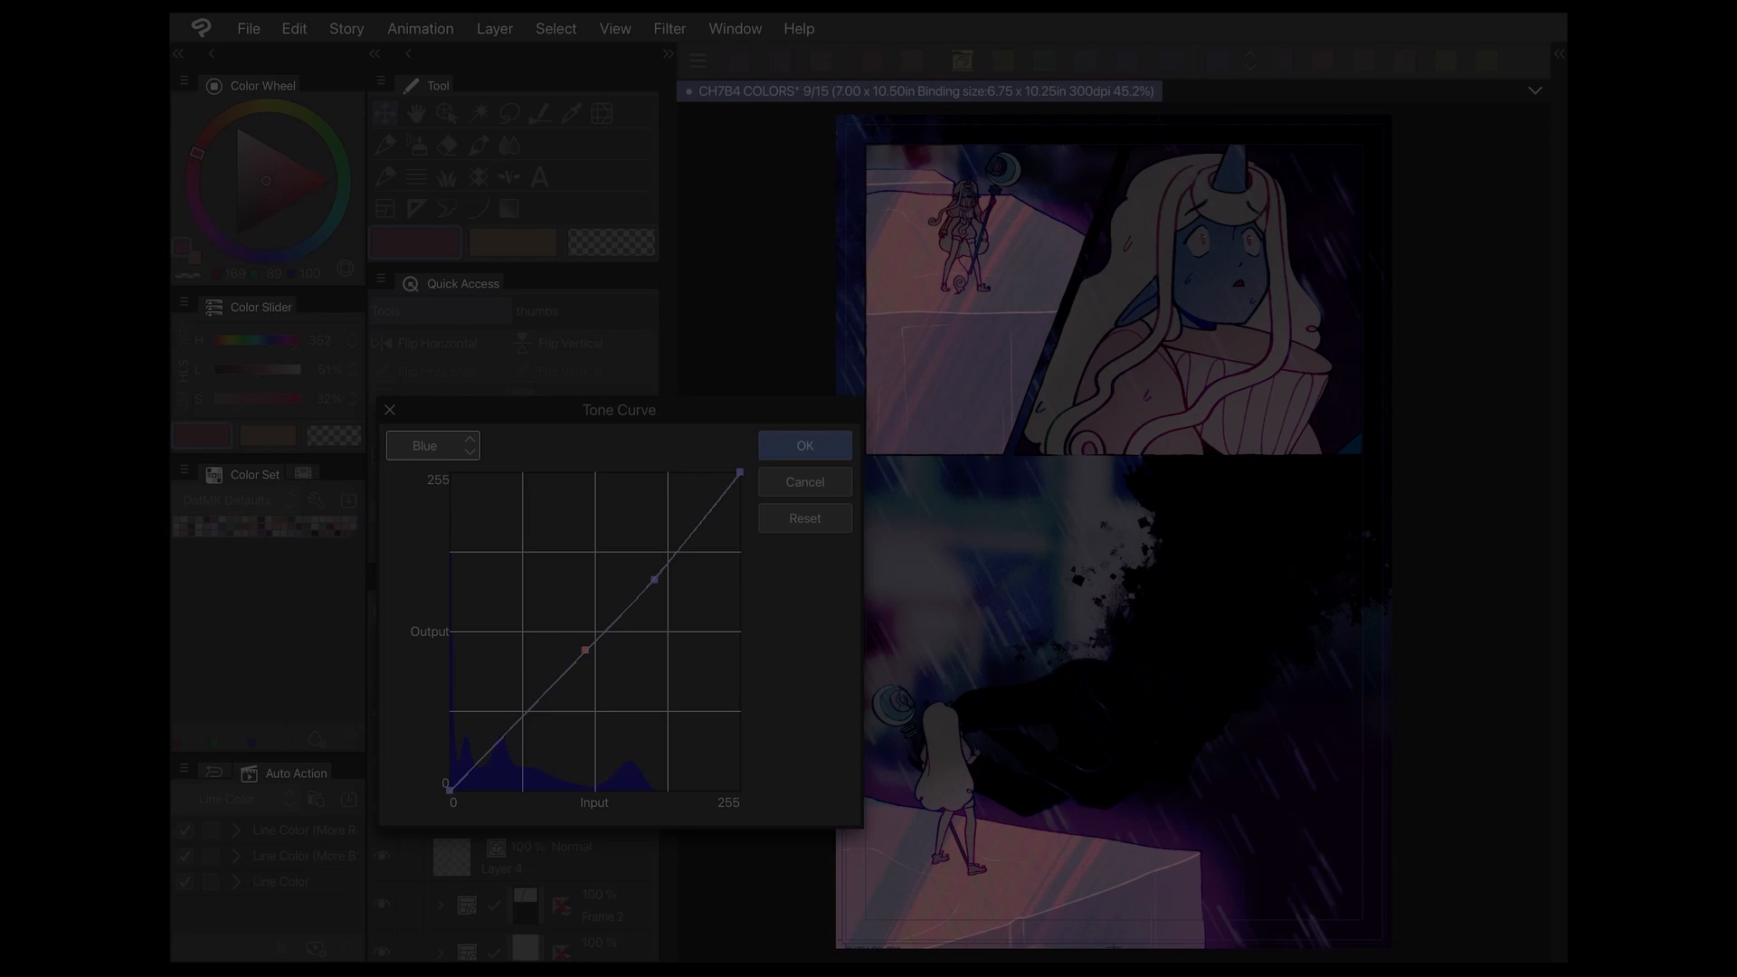
pyautogui.click(493, 27)
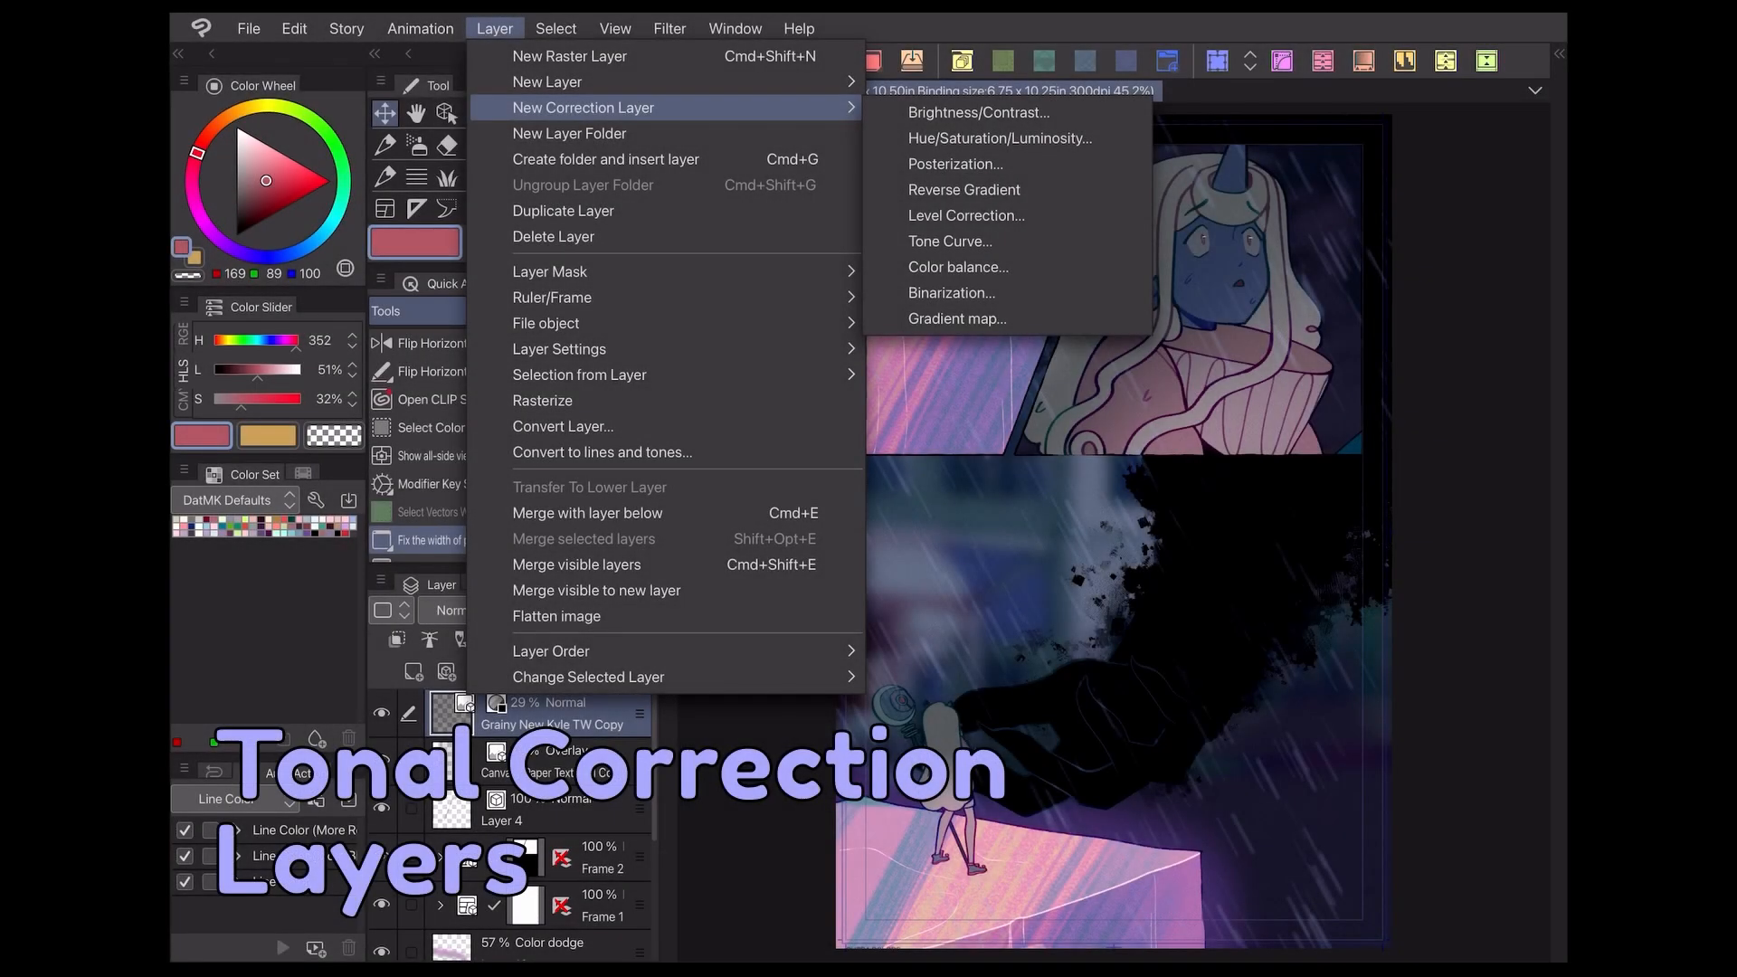
# Create Level Correction 1 above the texture layers and reopen its settings for tuning
pyautogui.click(948, 241)
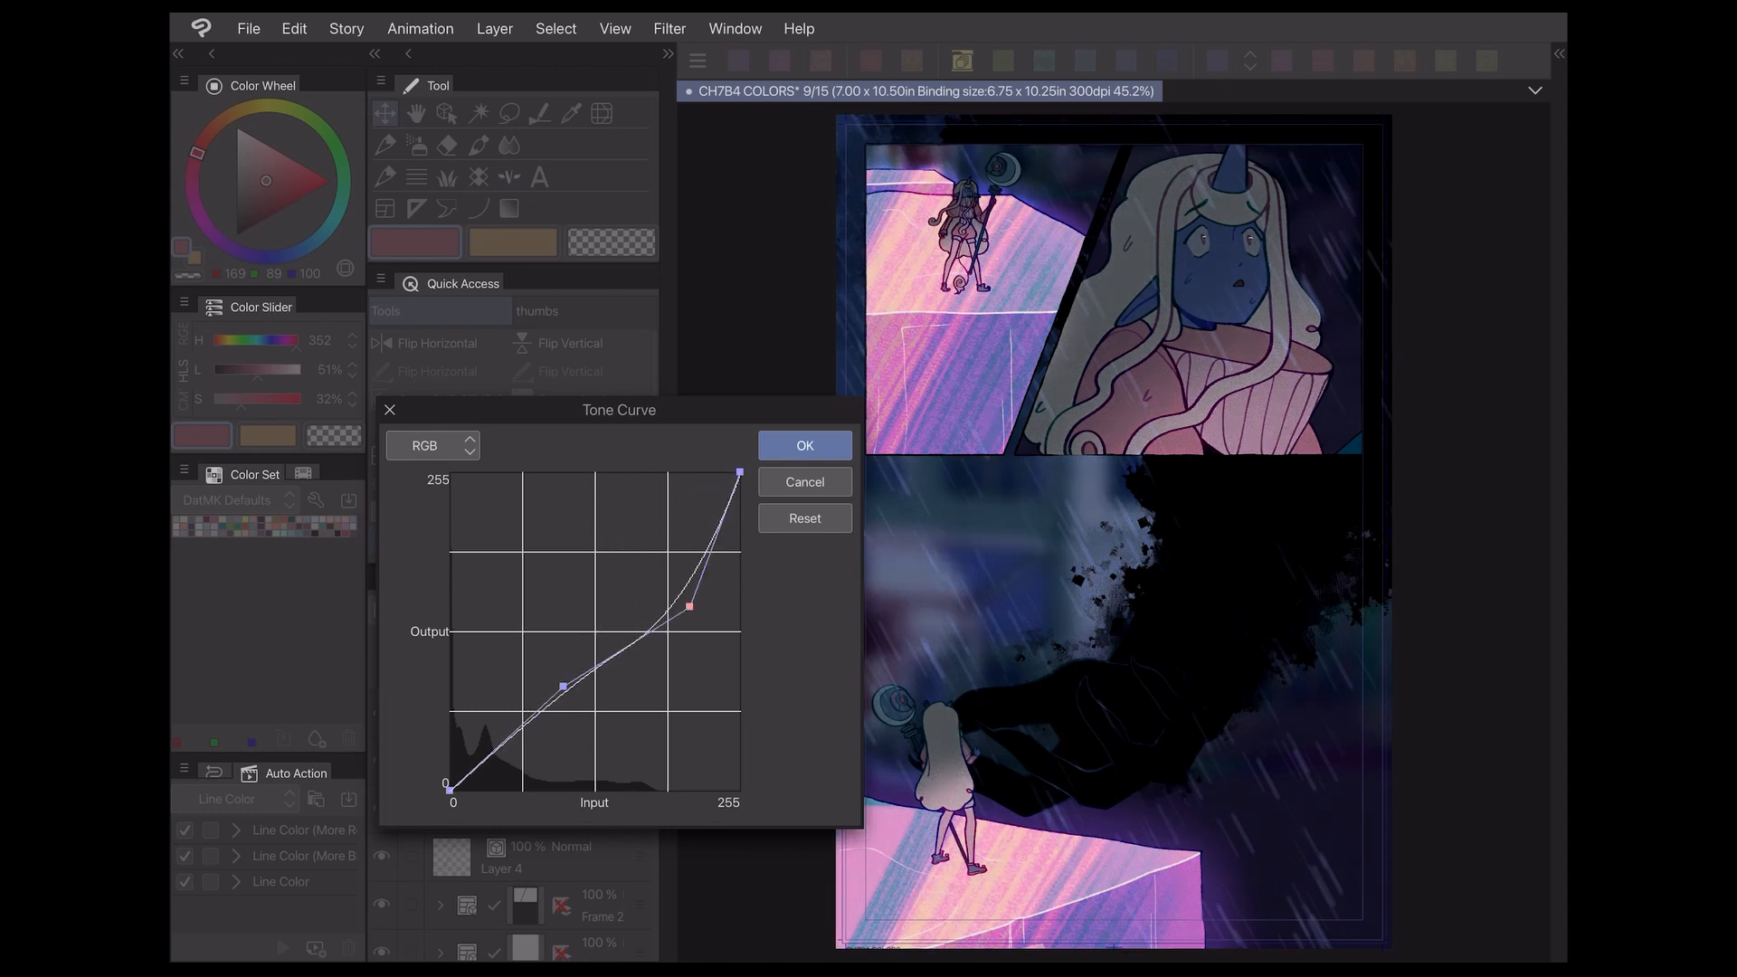
pyautogui.click(493, 27)
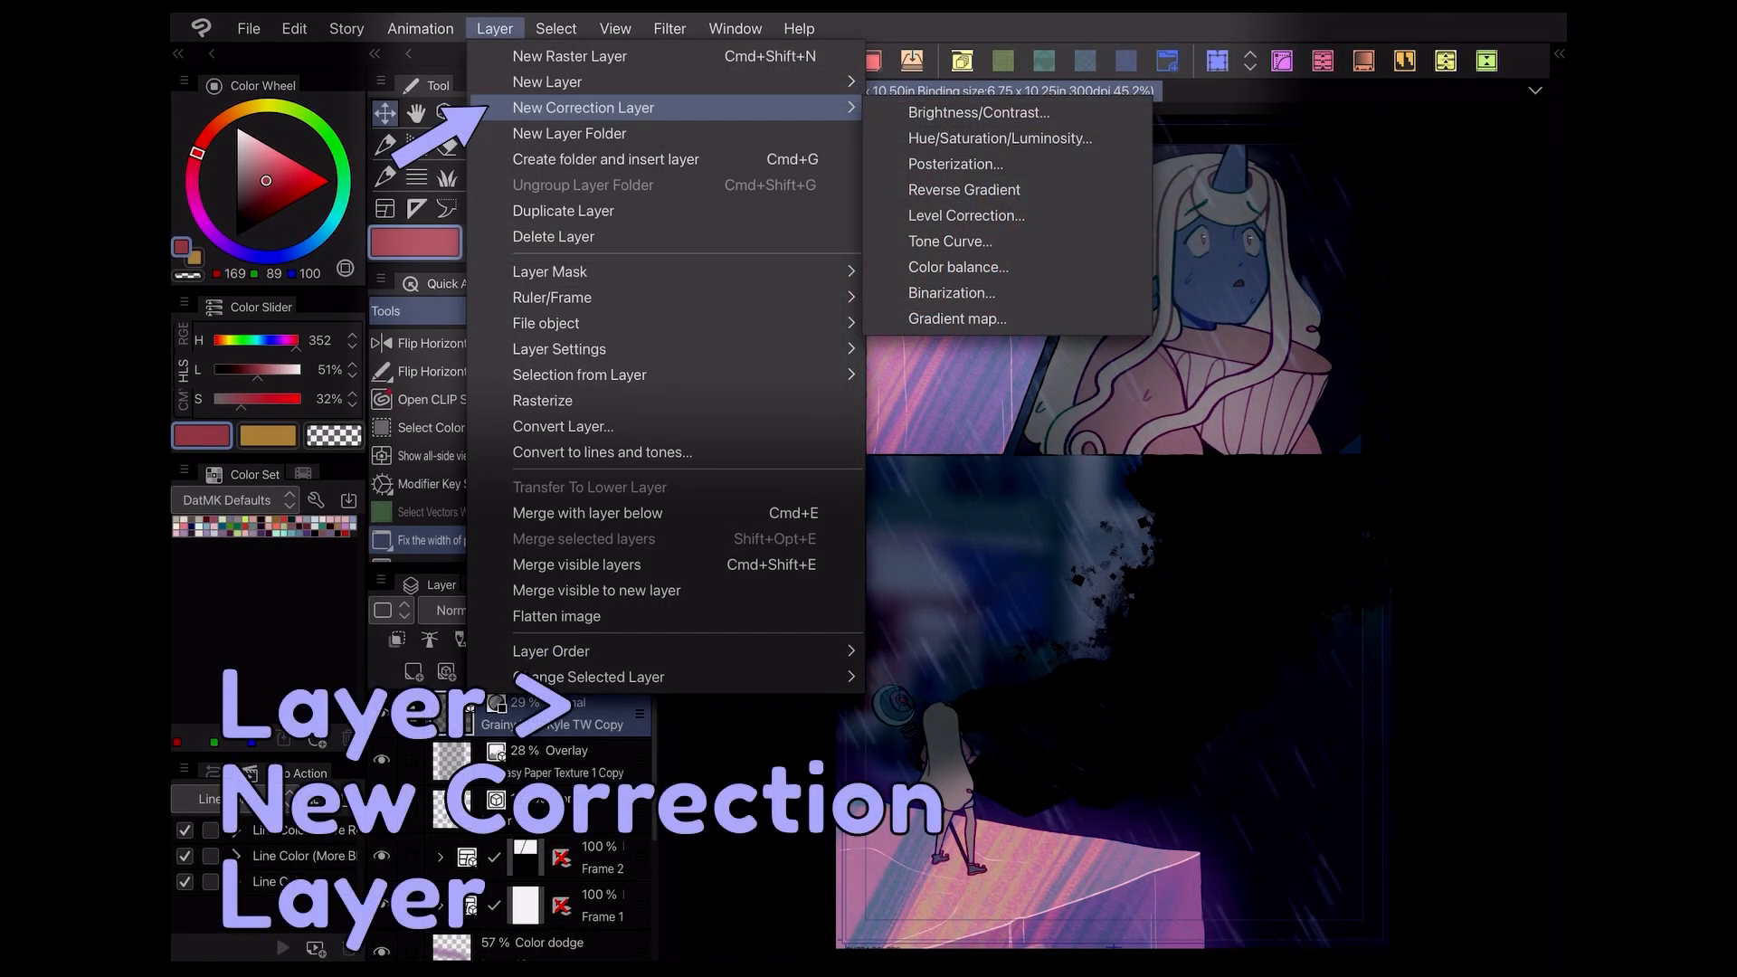
pyautogui.click(946, 241)
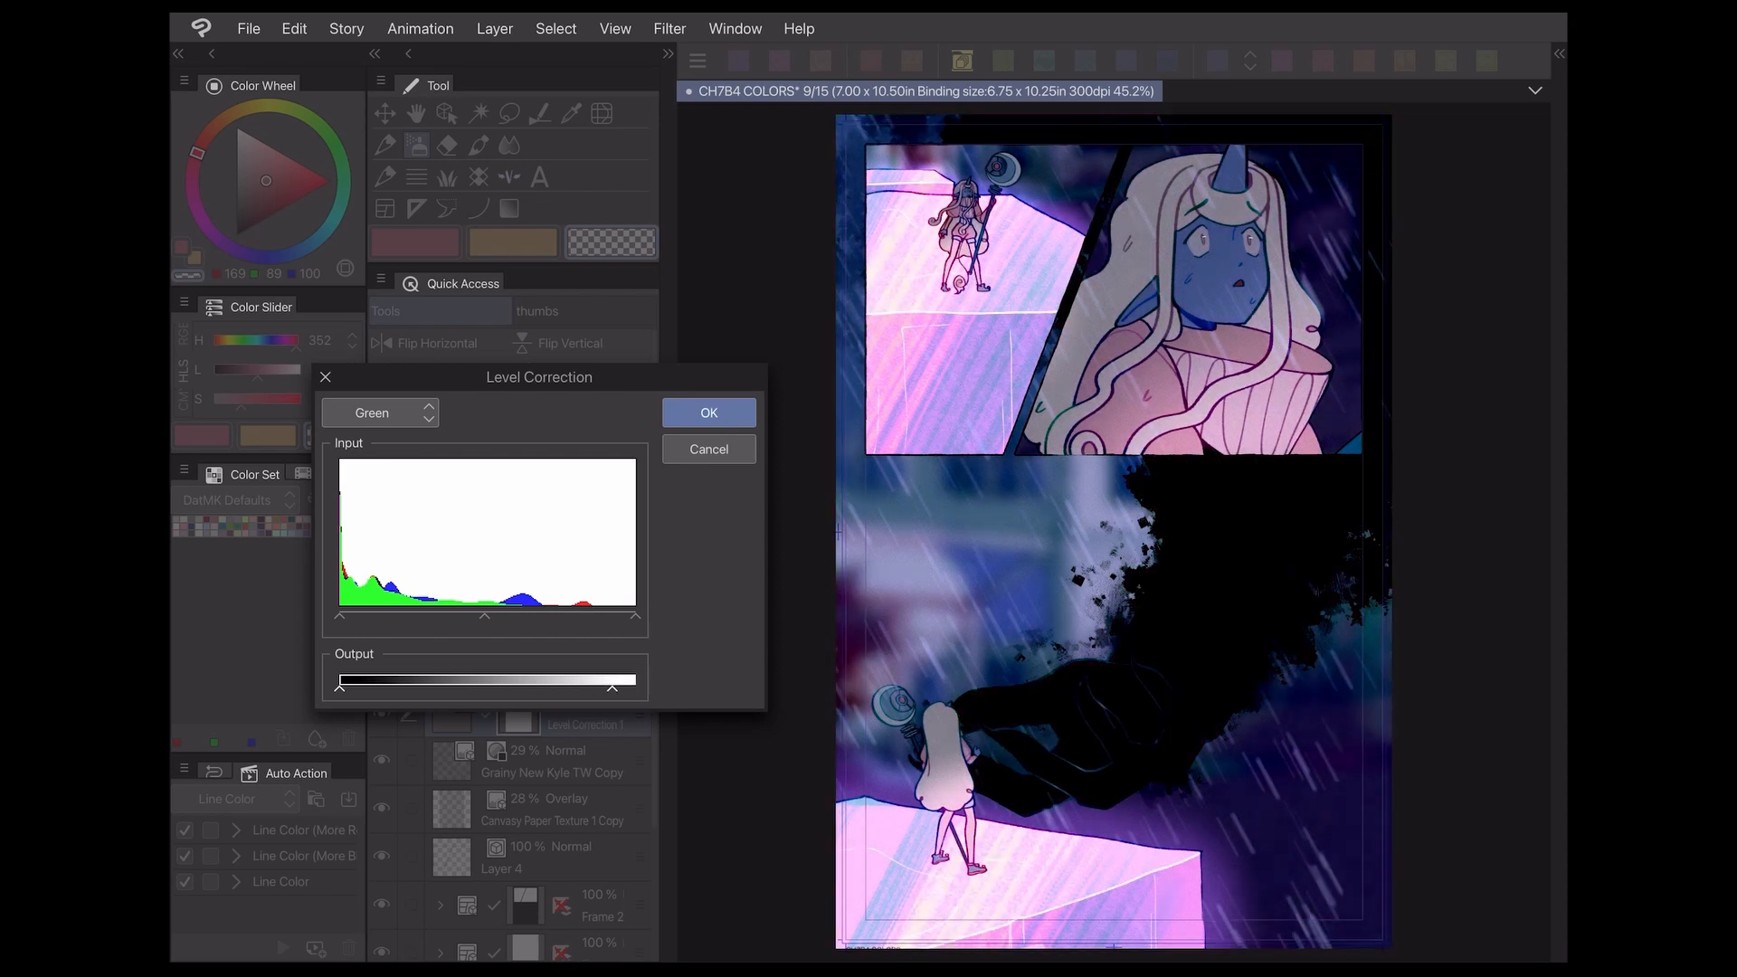
pyautogui.click(707, 413)
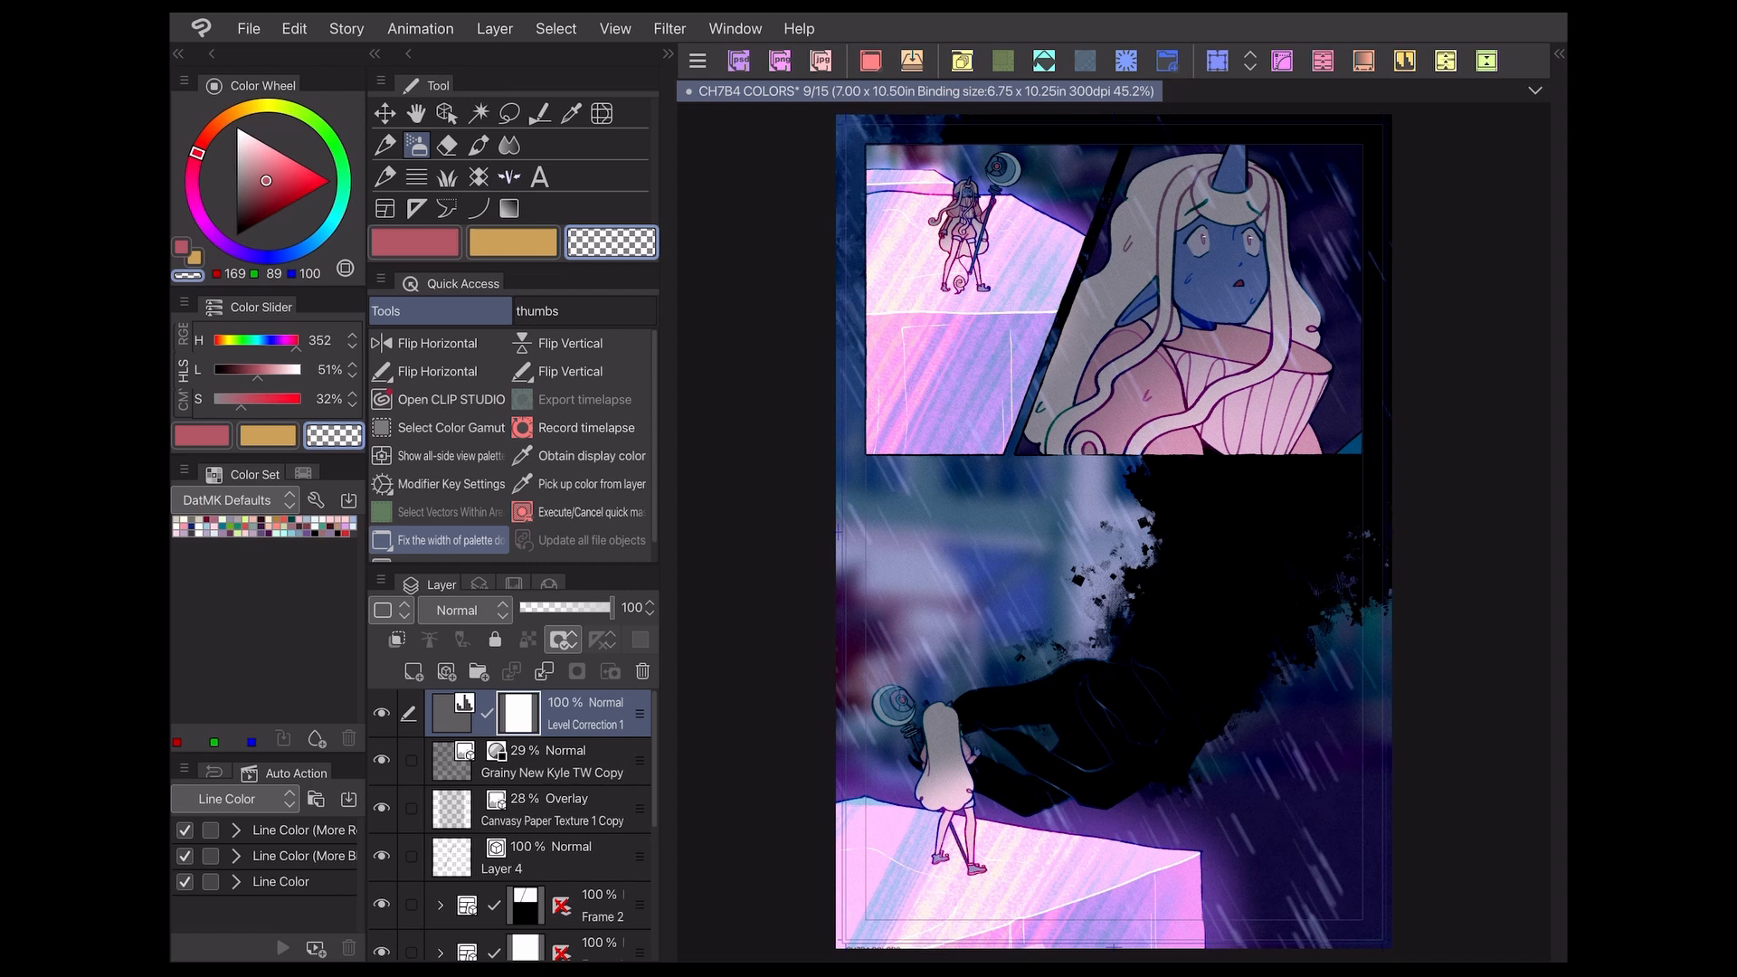
pyautogui.click(382, 713)
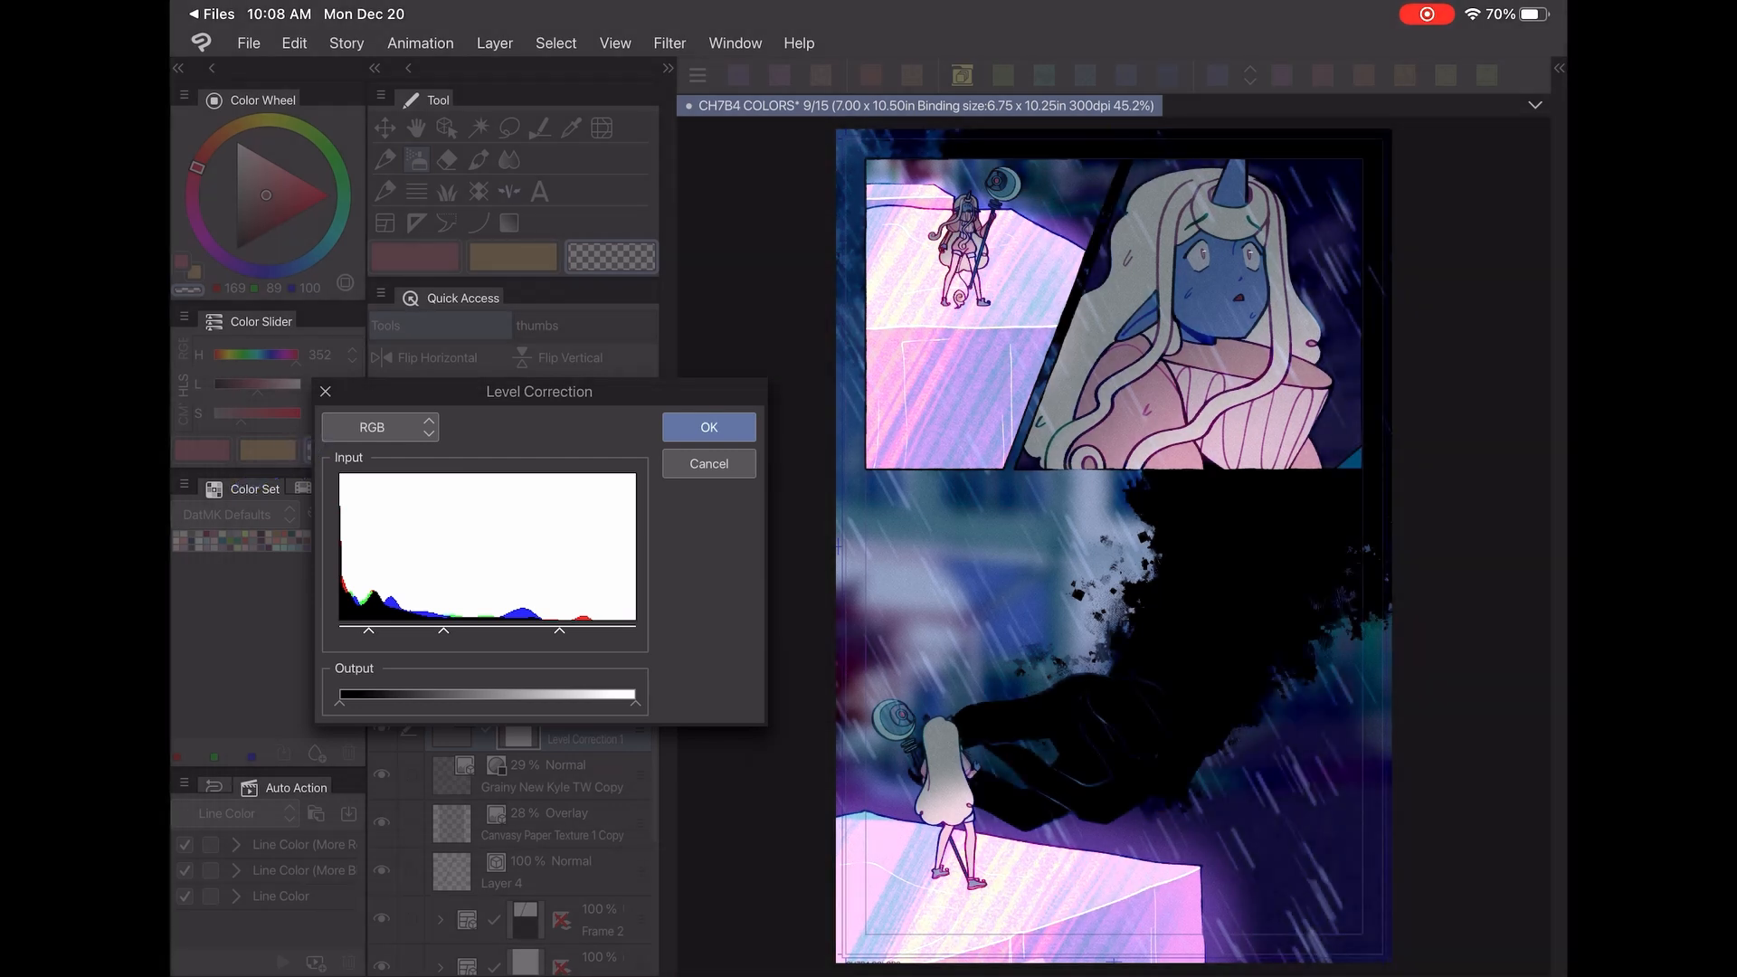
# Confirm the adjusted shadow, midtone and highlight input levels on the RGB histogram
pyautogui.click(378, 427)
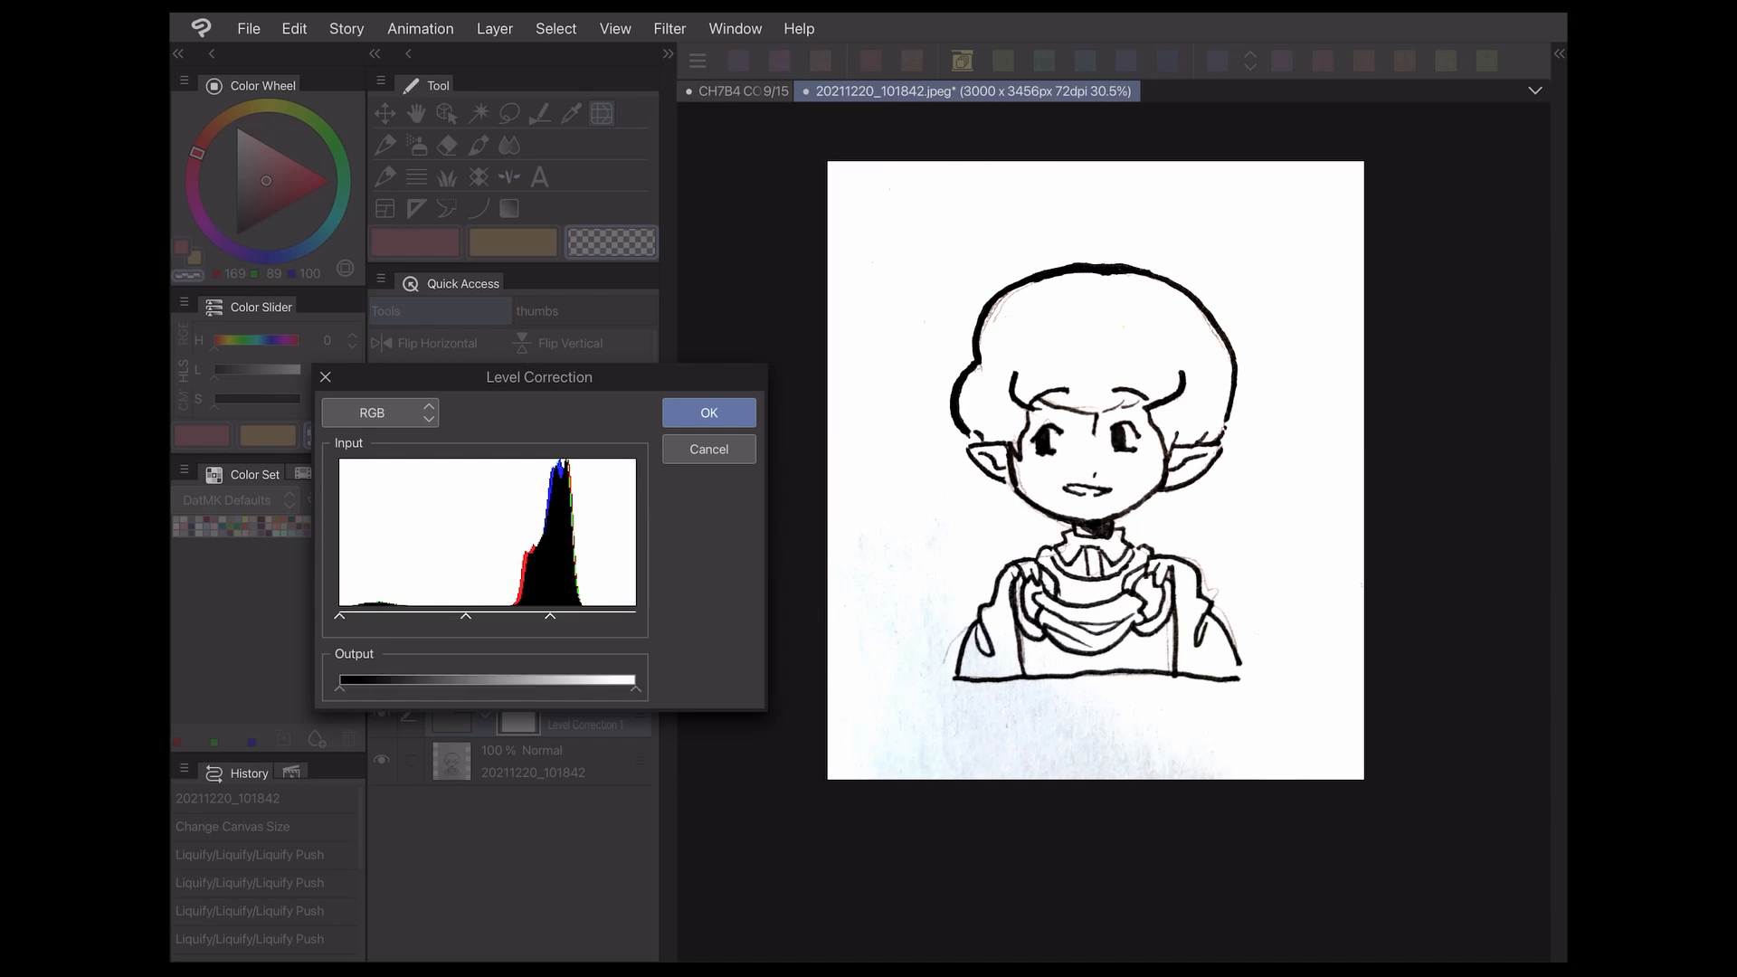
# Apply the level correction to the sketch and convert its brightness to opacity, making white paper transparent
pyautogui.click(707, 412)
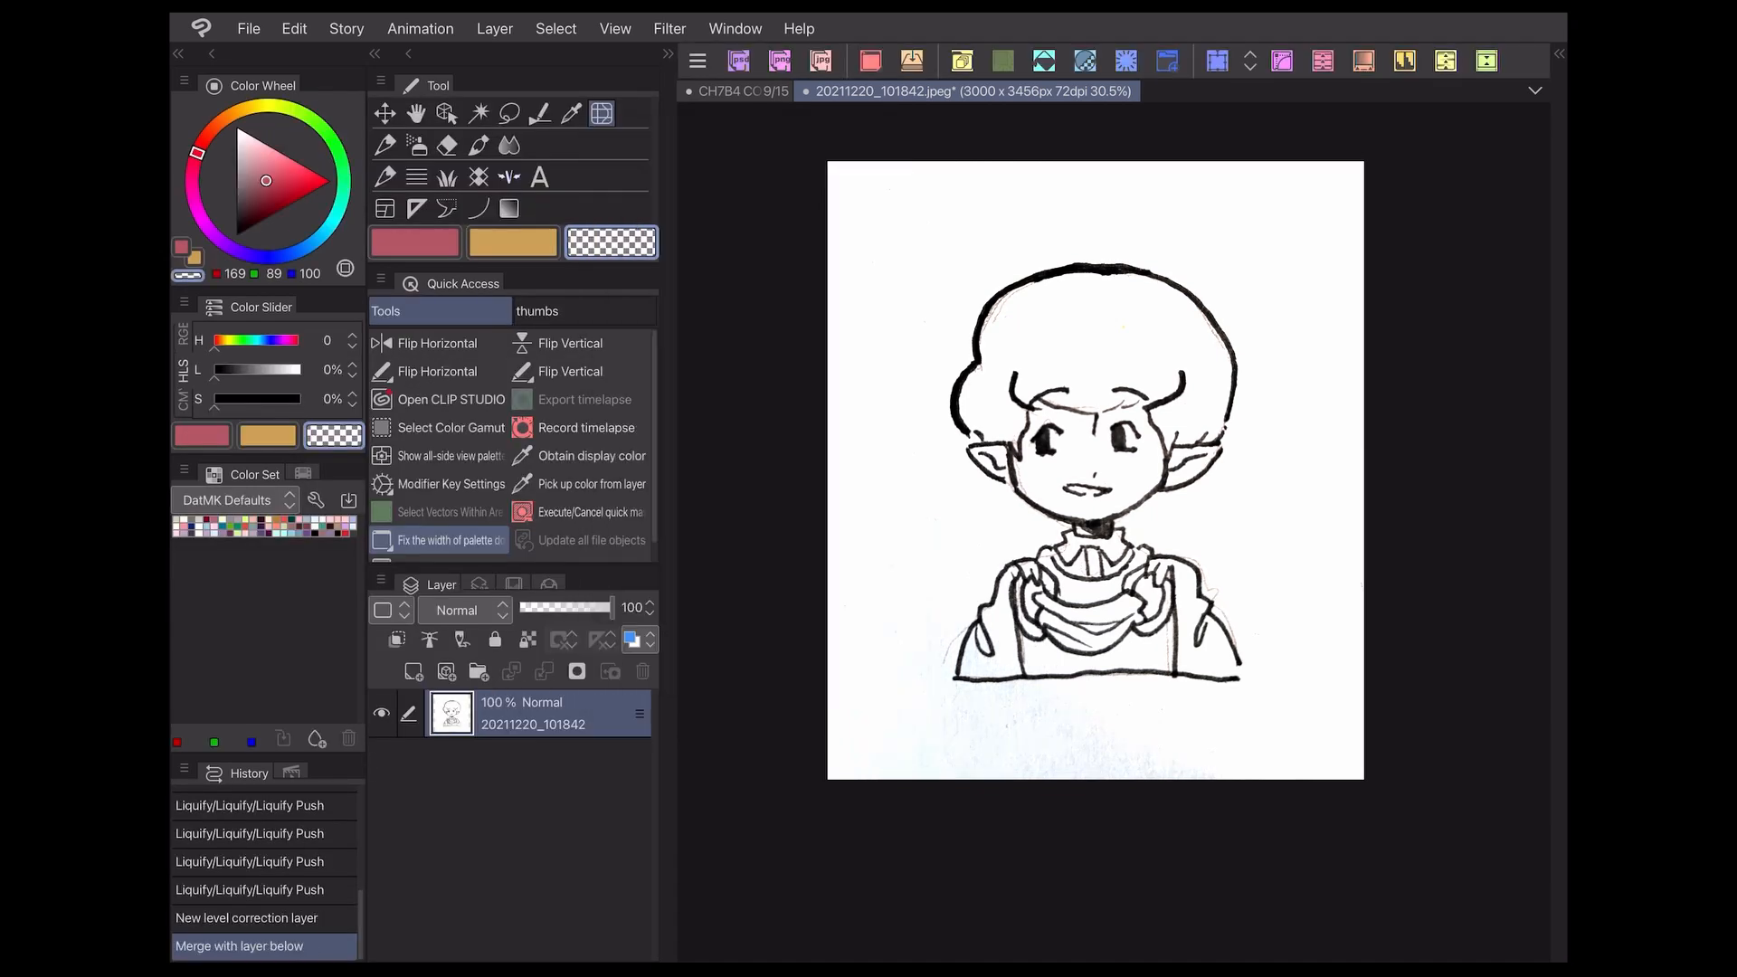
pyautogui.click(293, 27)
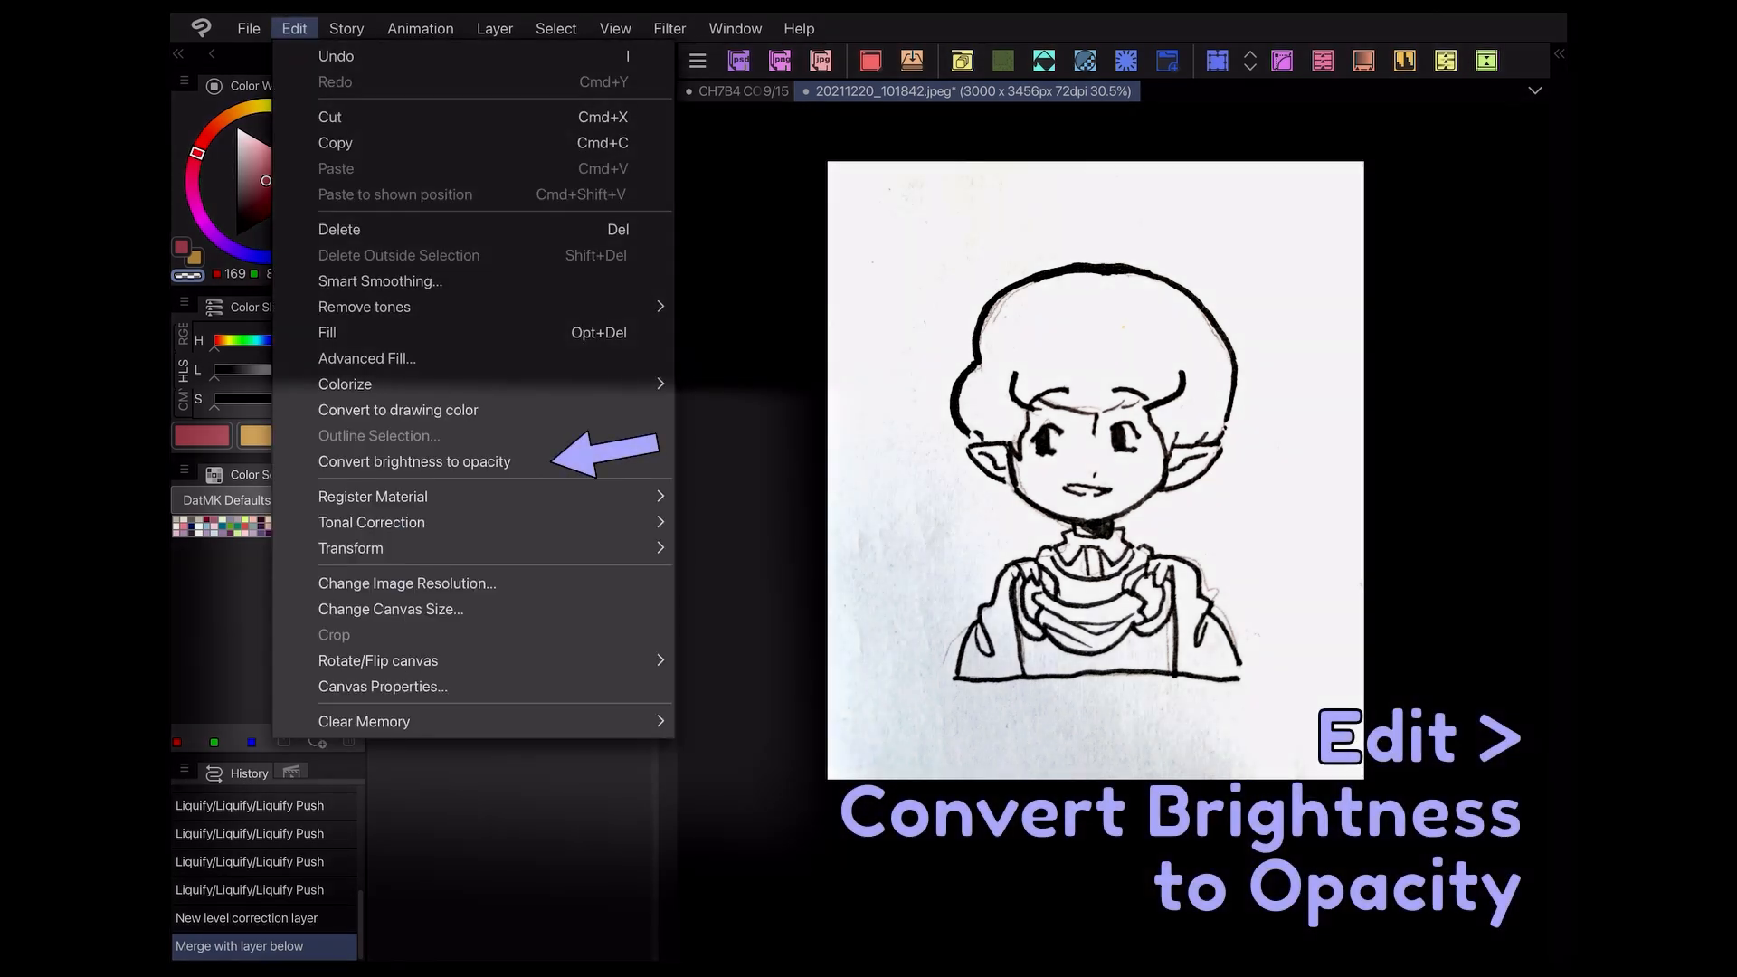
pyautogui.click(413, 461)
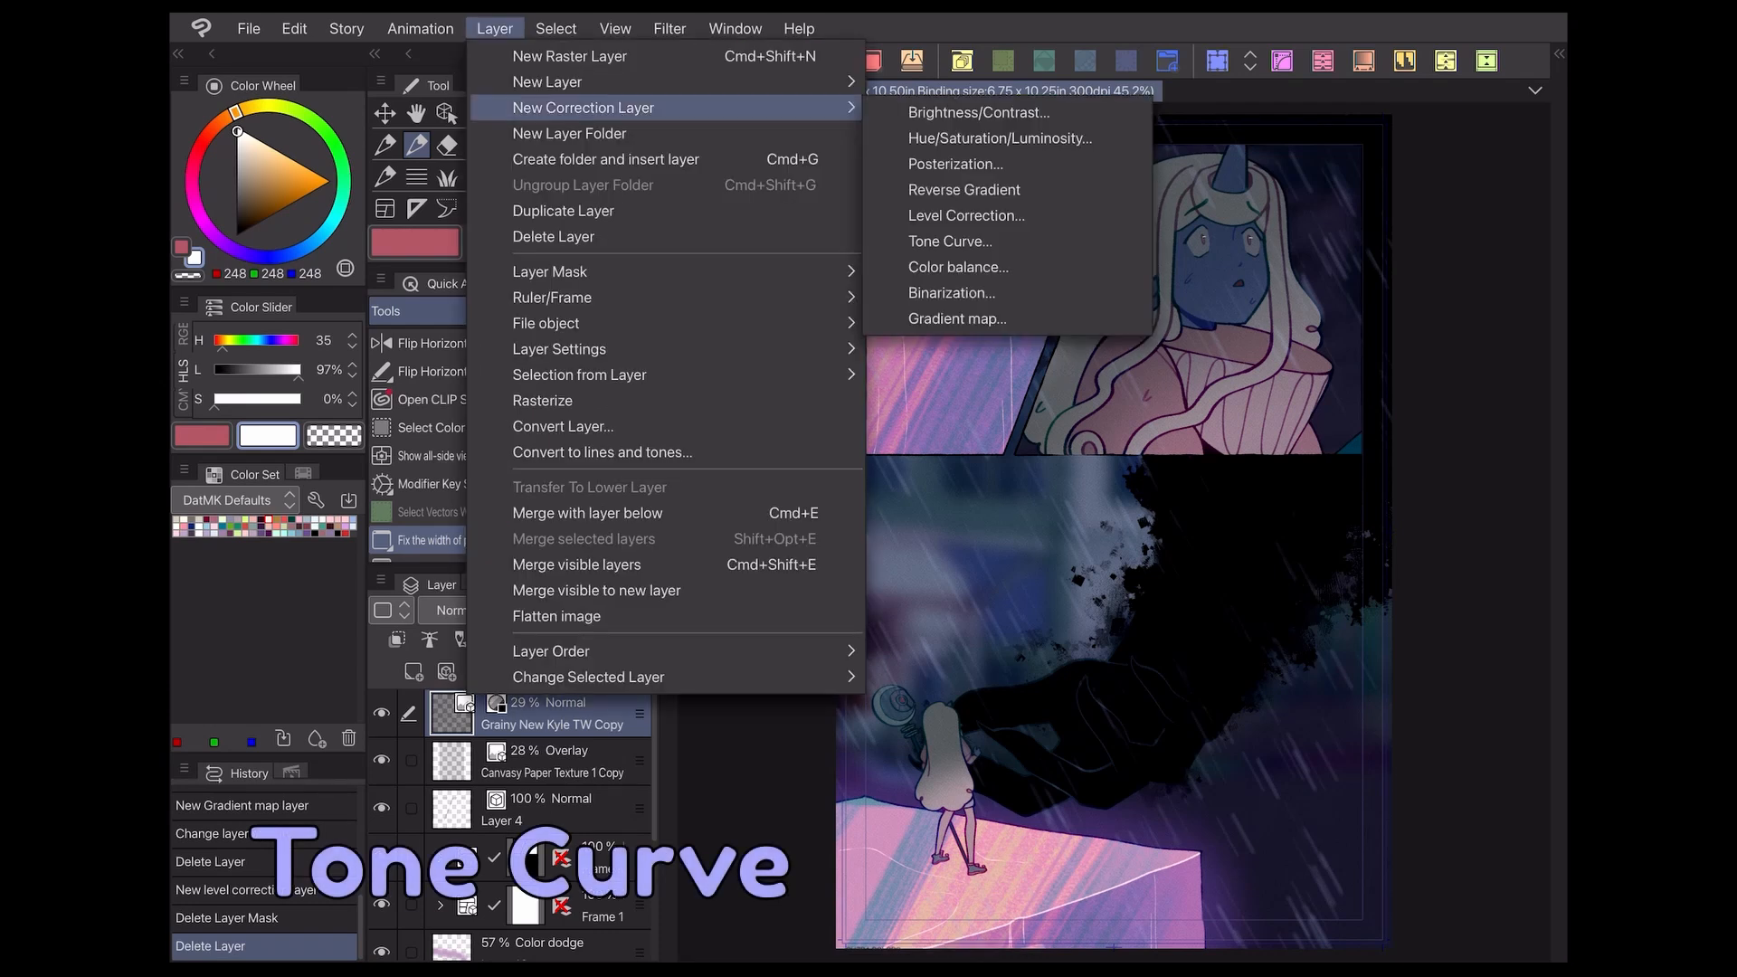
# Create a tone curve layer with a wave-shaped RGB curve and an edited red curve
pyautogui.click(948, 241)
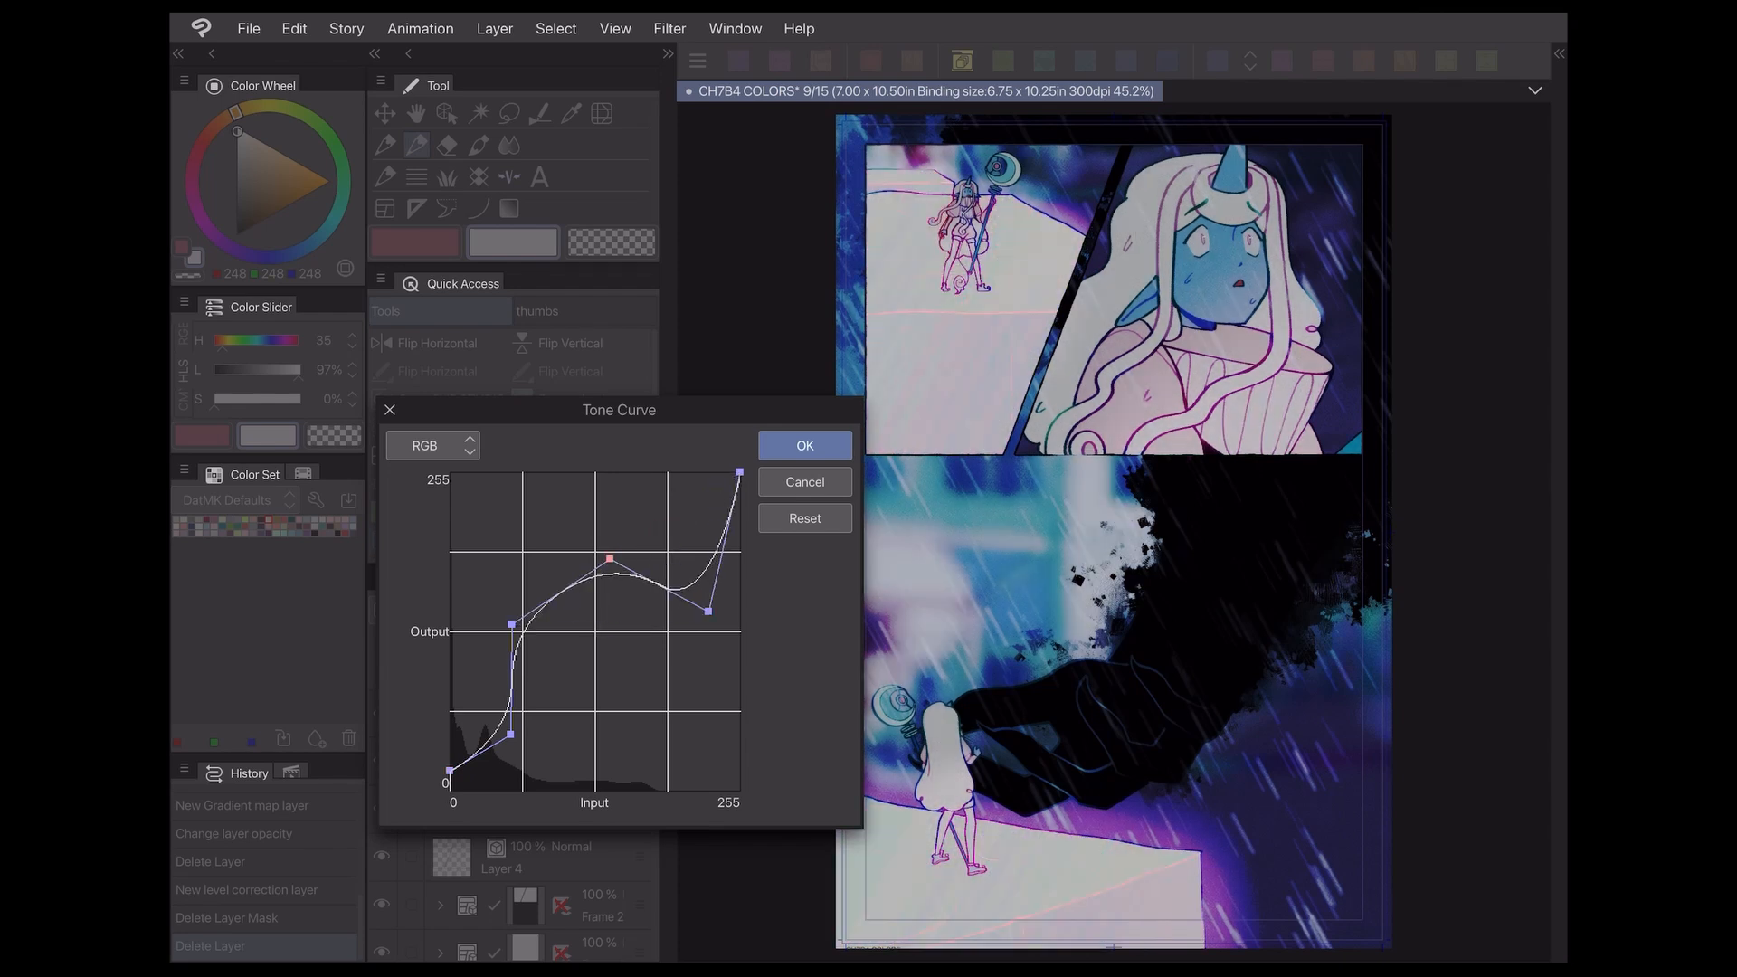
pyautogui.moveTo(610, 557); pyautogui.dragTo(688, 653)
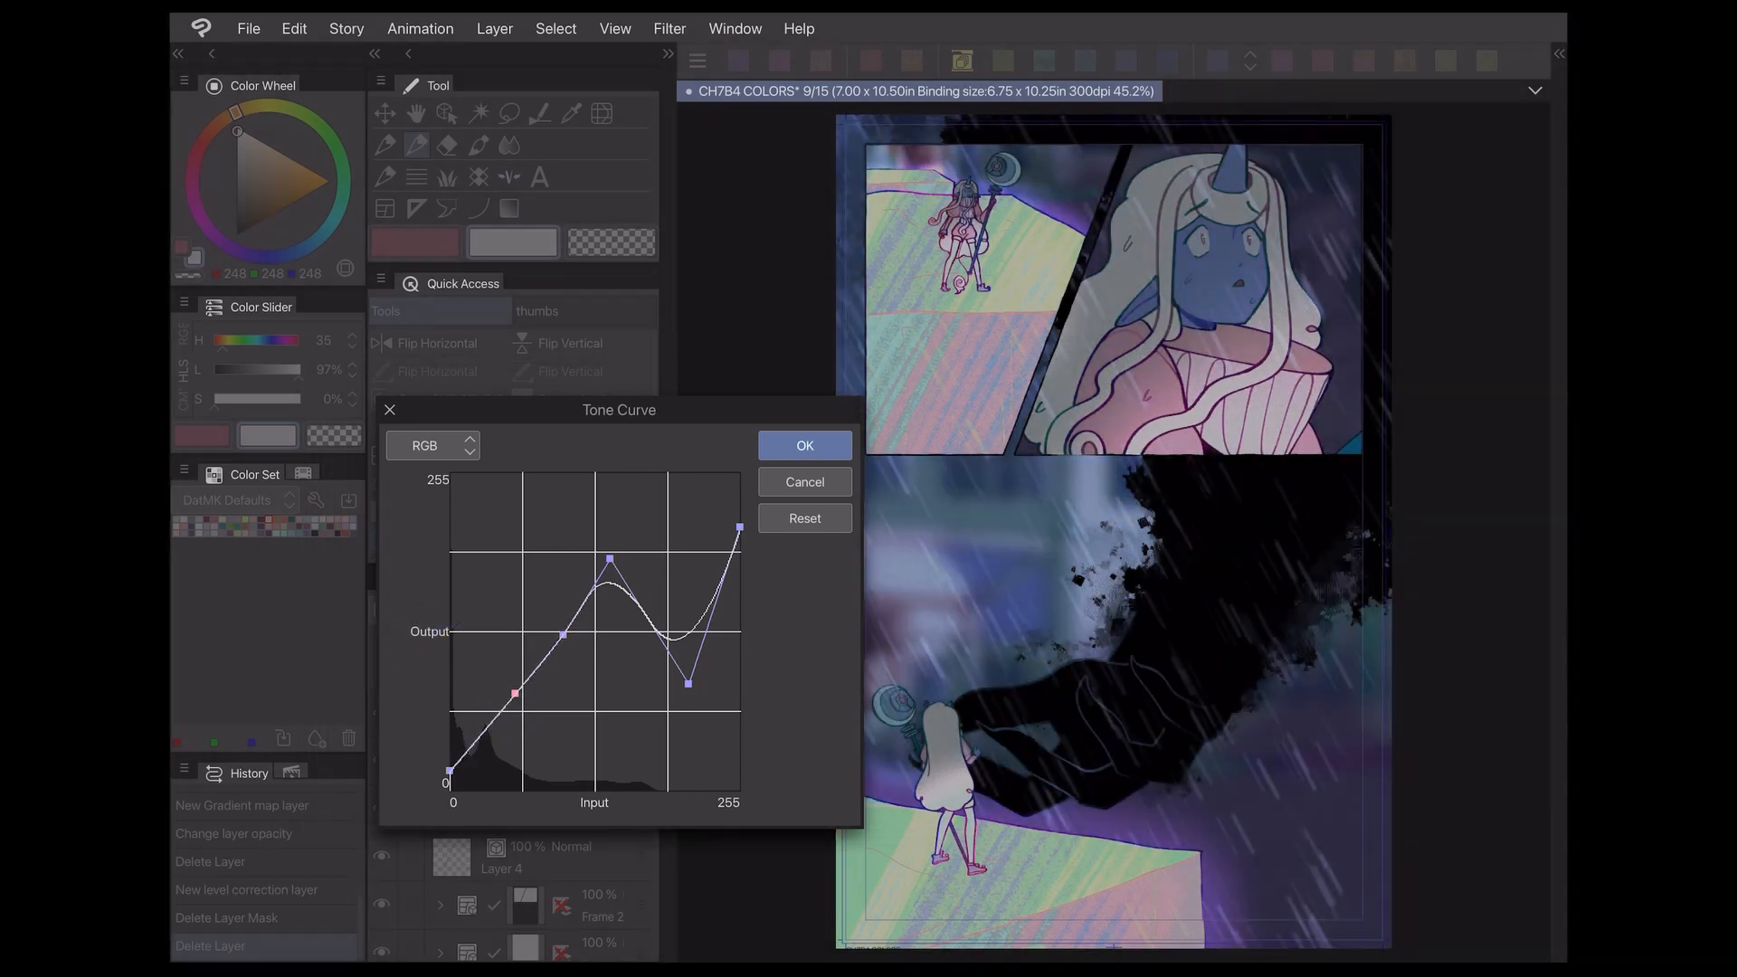
pyautogui.click(432, 445)
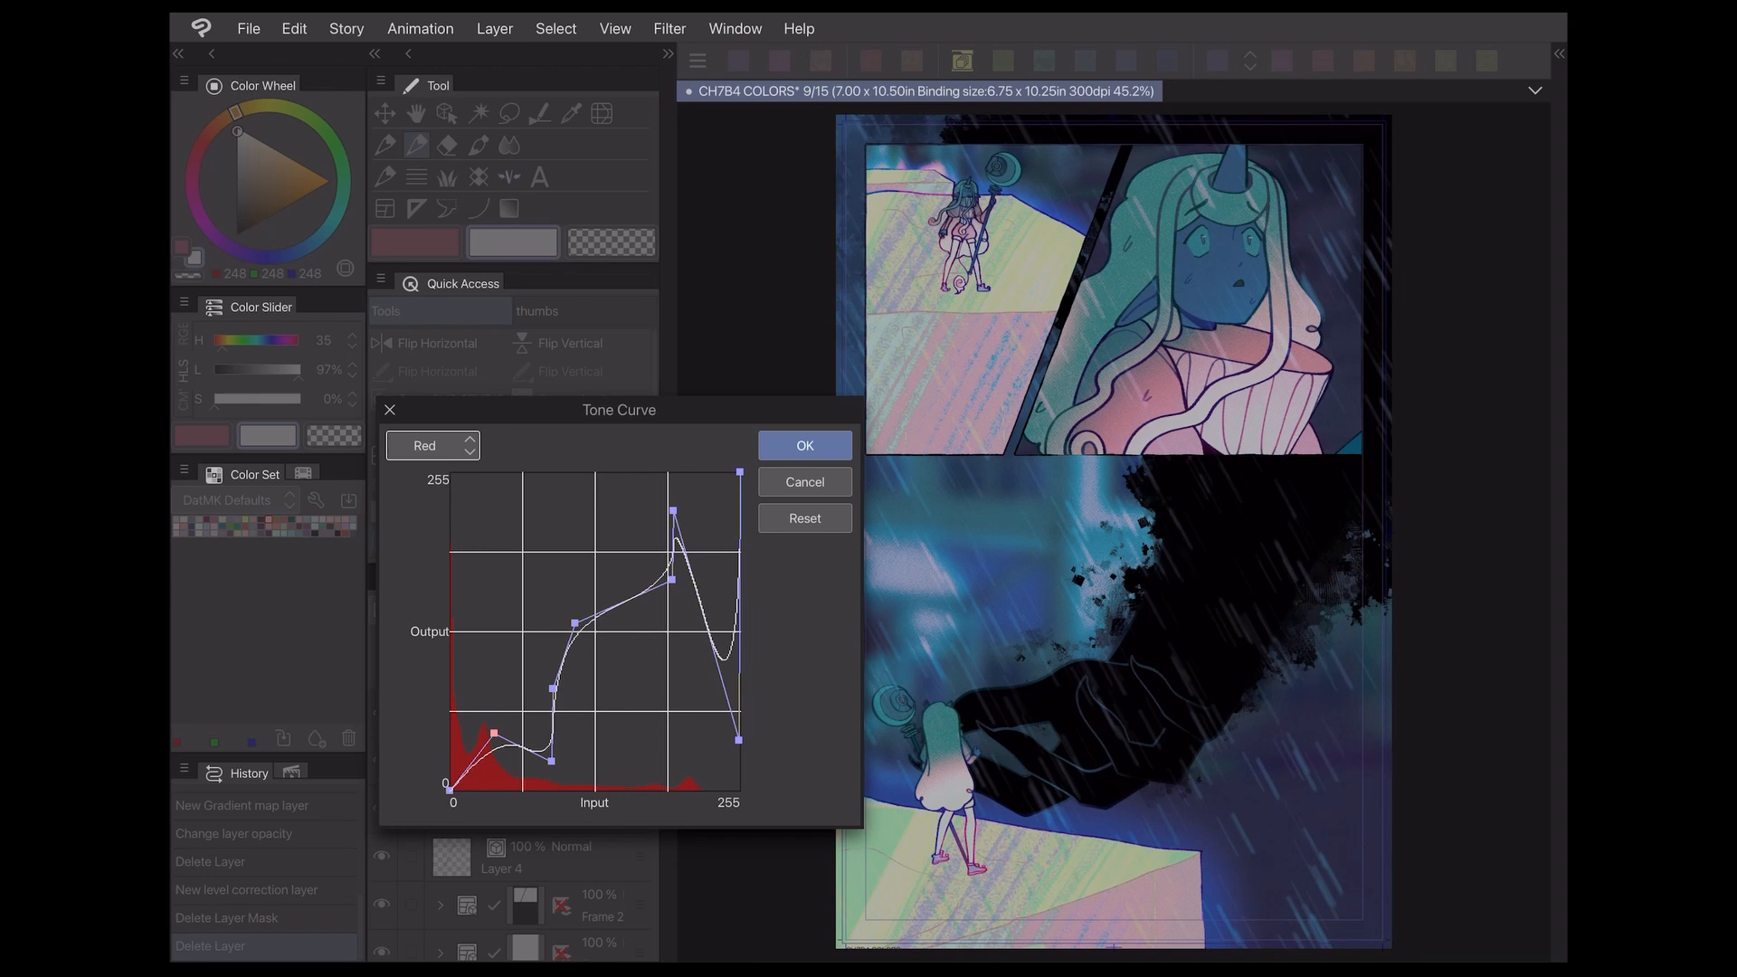
pyautogui.click(803, 445)
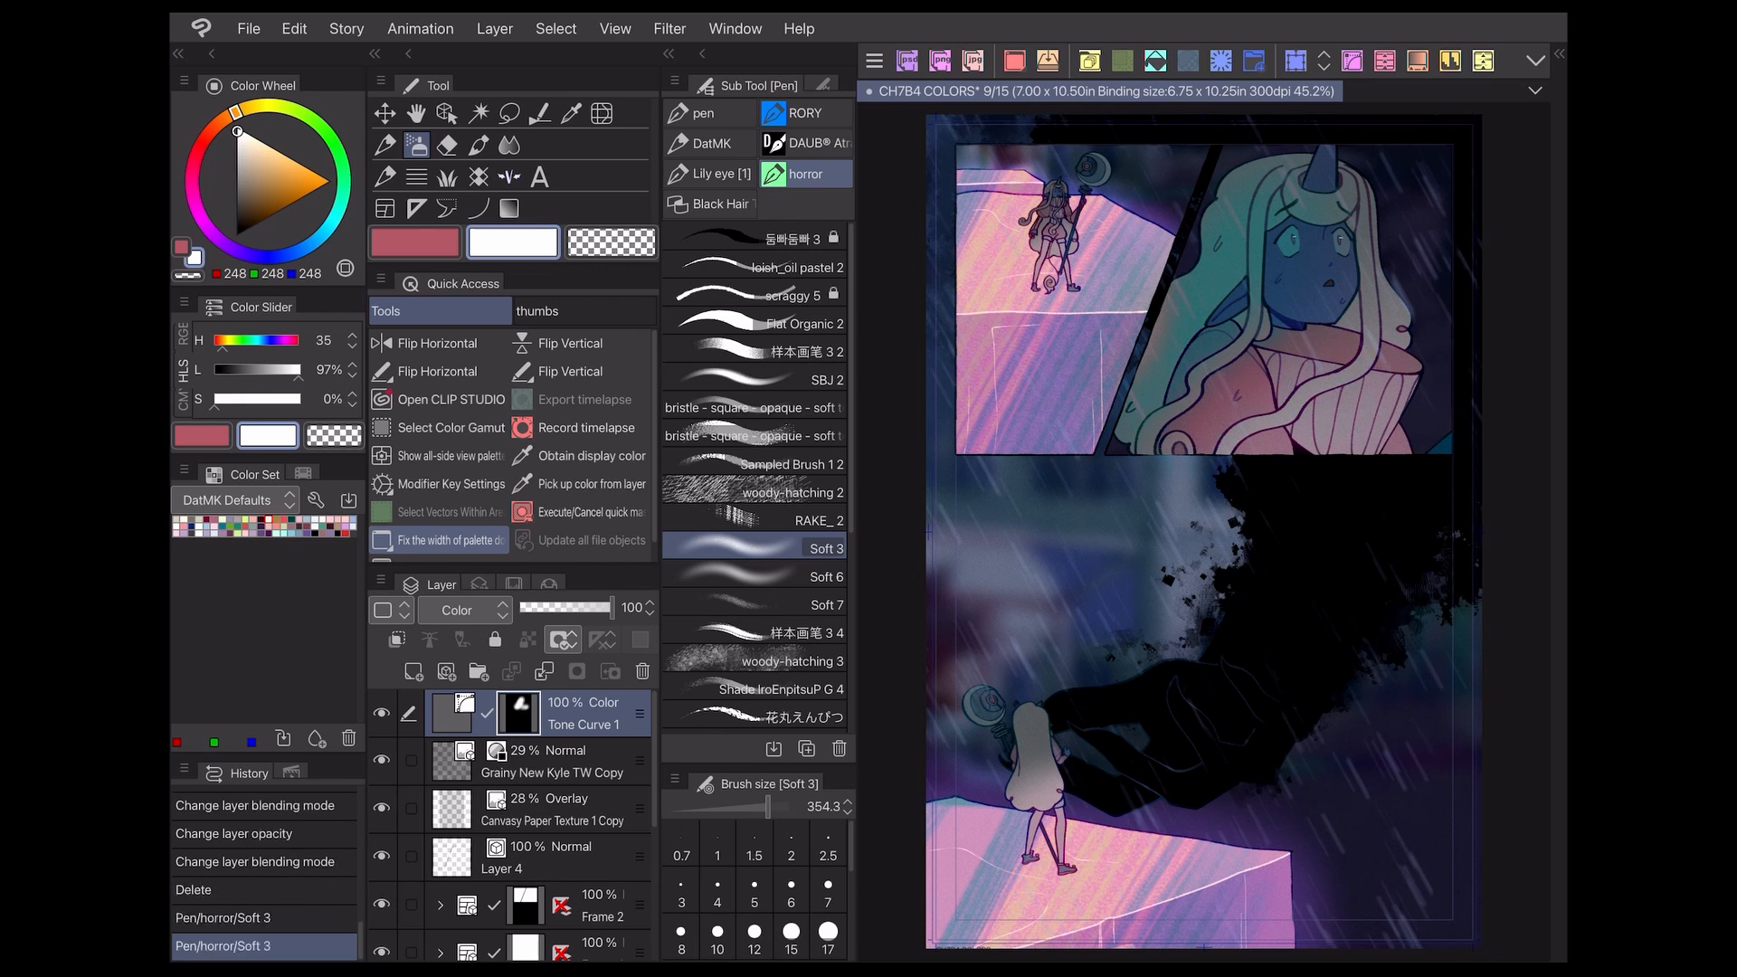
# Paint the Color-blended tone curve layer's mask with the Soft brush to limit its effect
pyautogui.click(1024, 377)
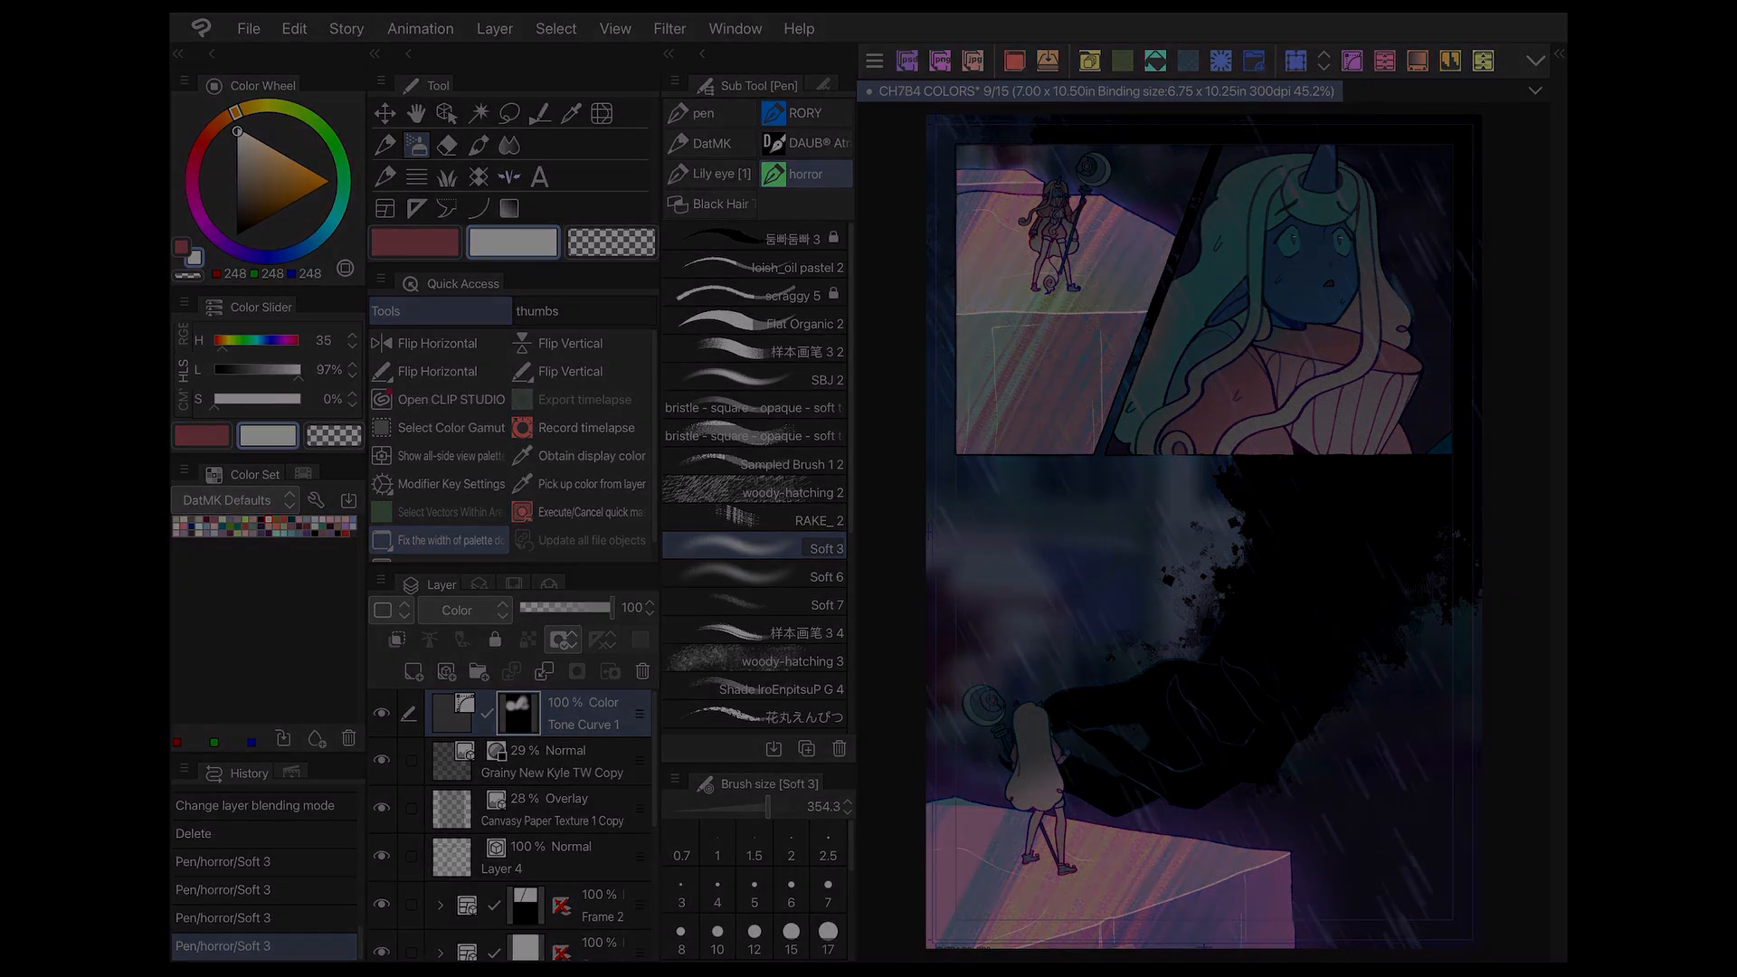
pyautogui.click(494, 27)
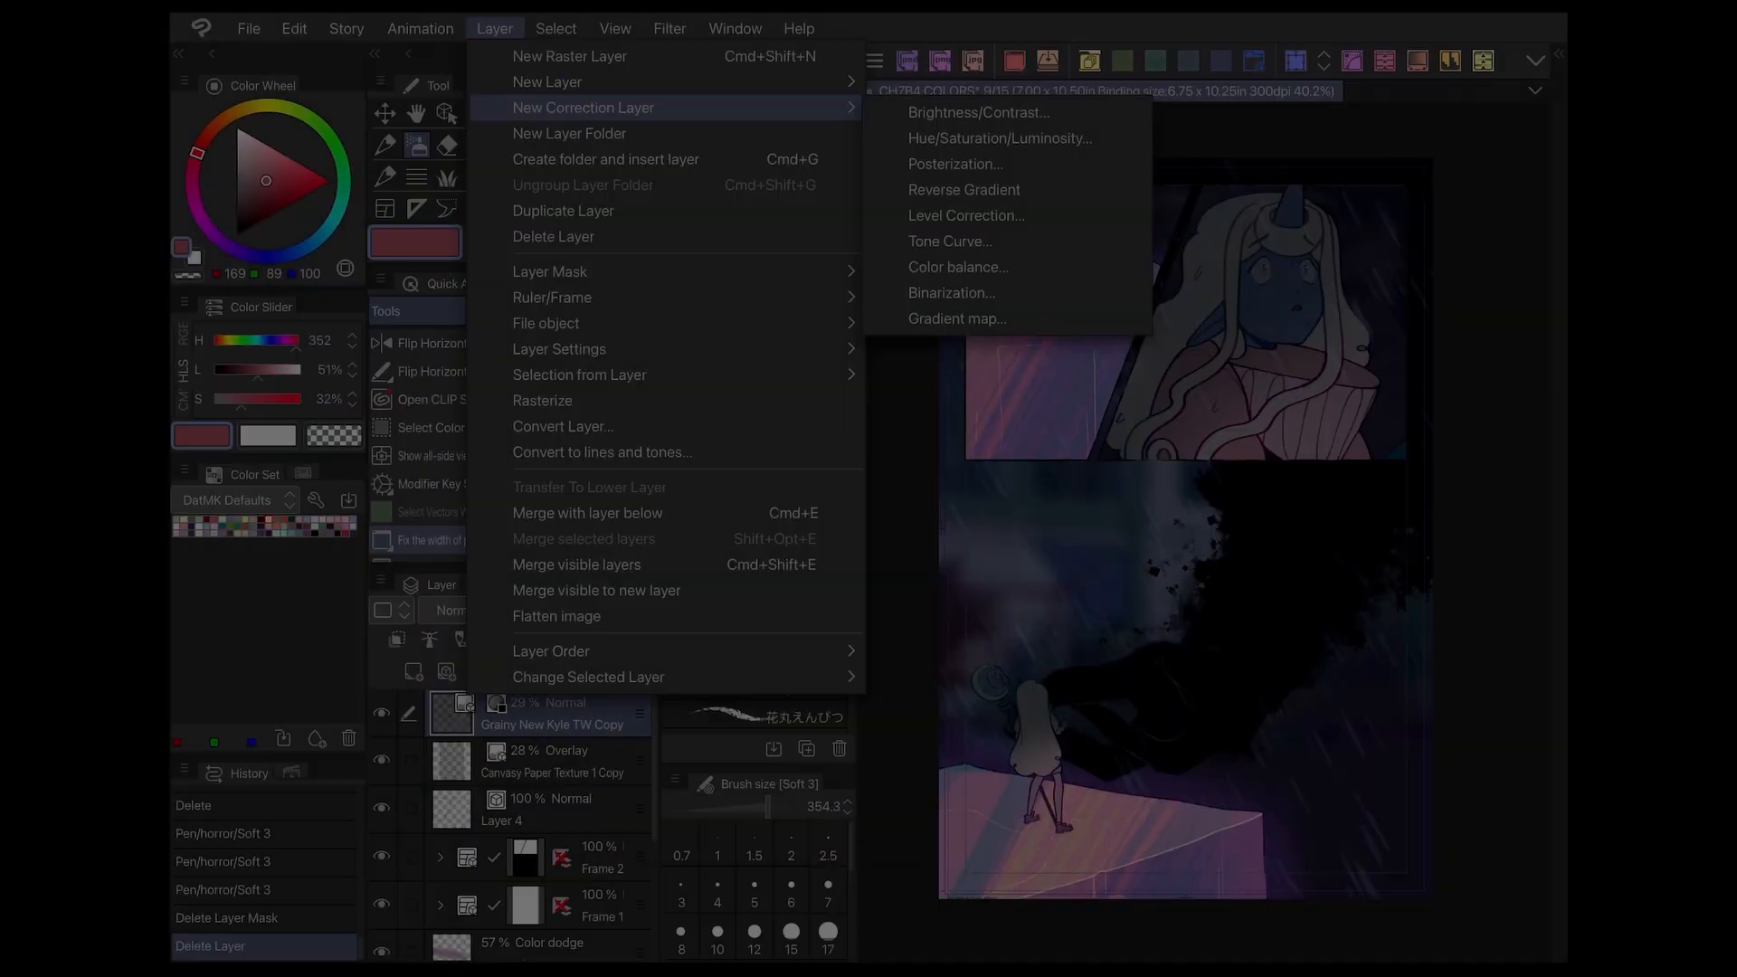
# Create a Color balance layer with Half tone levels 5, 0, 15
pyautogui.click(957, 266)
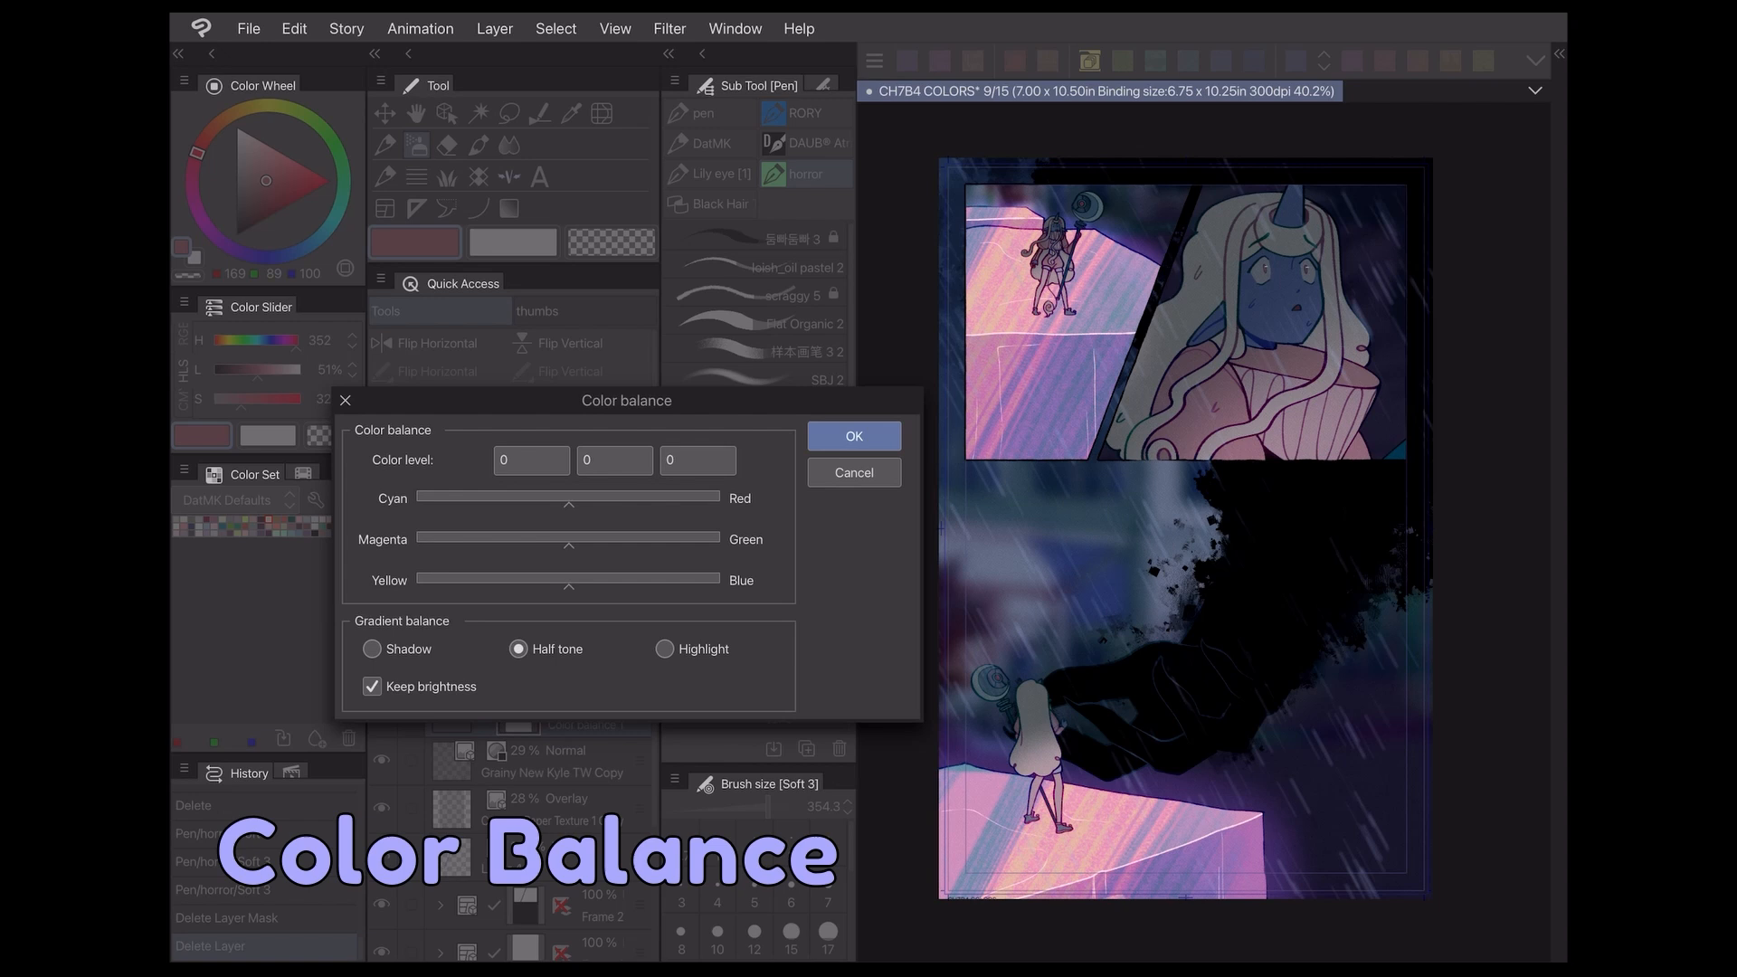
pyautogui.moveTo(626, 400); pyautogui.dragTo(648, 317)
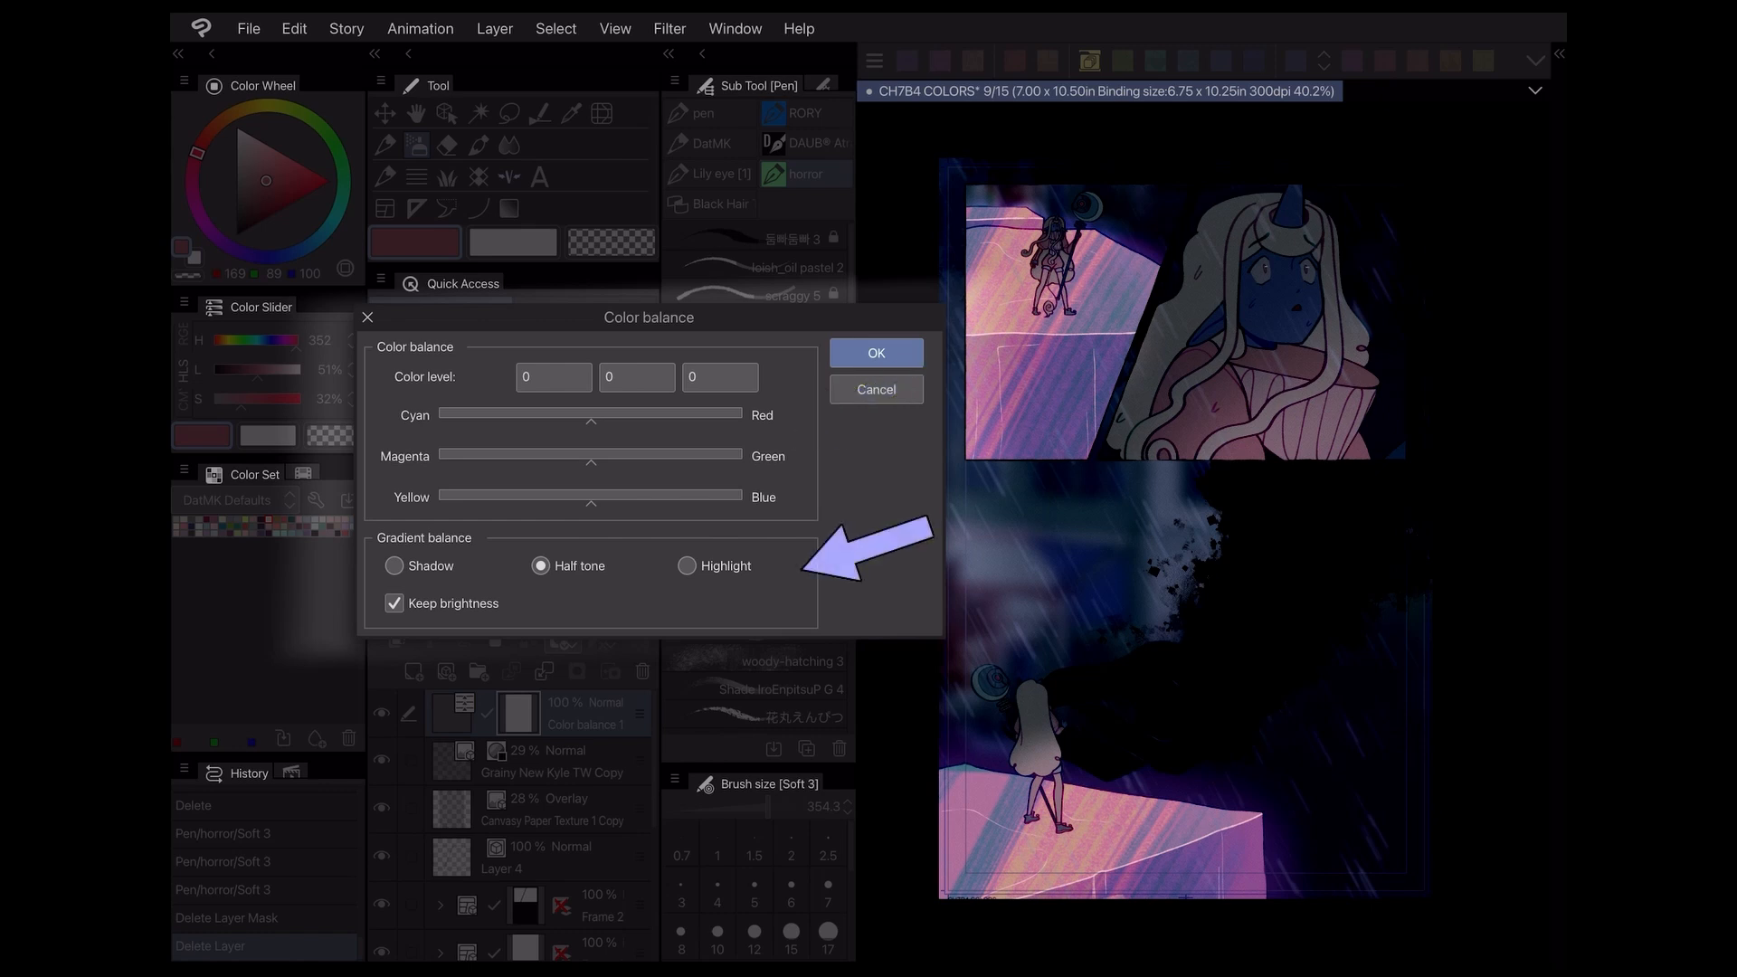
pyautogui.click(393, 566)
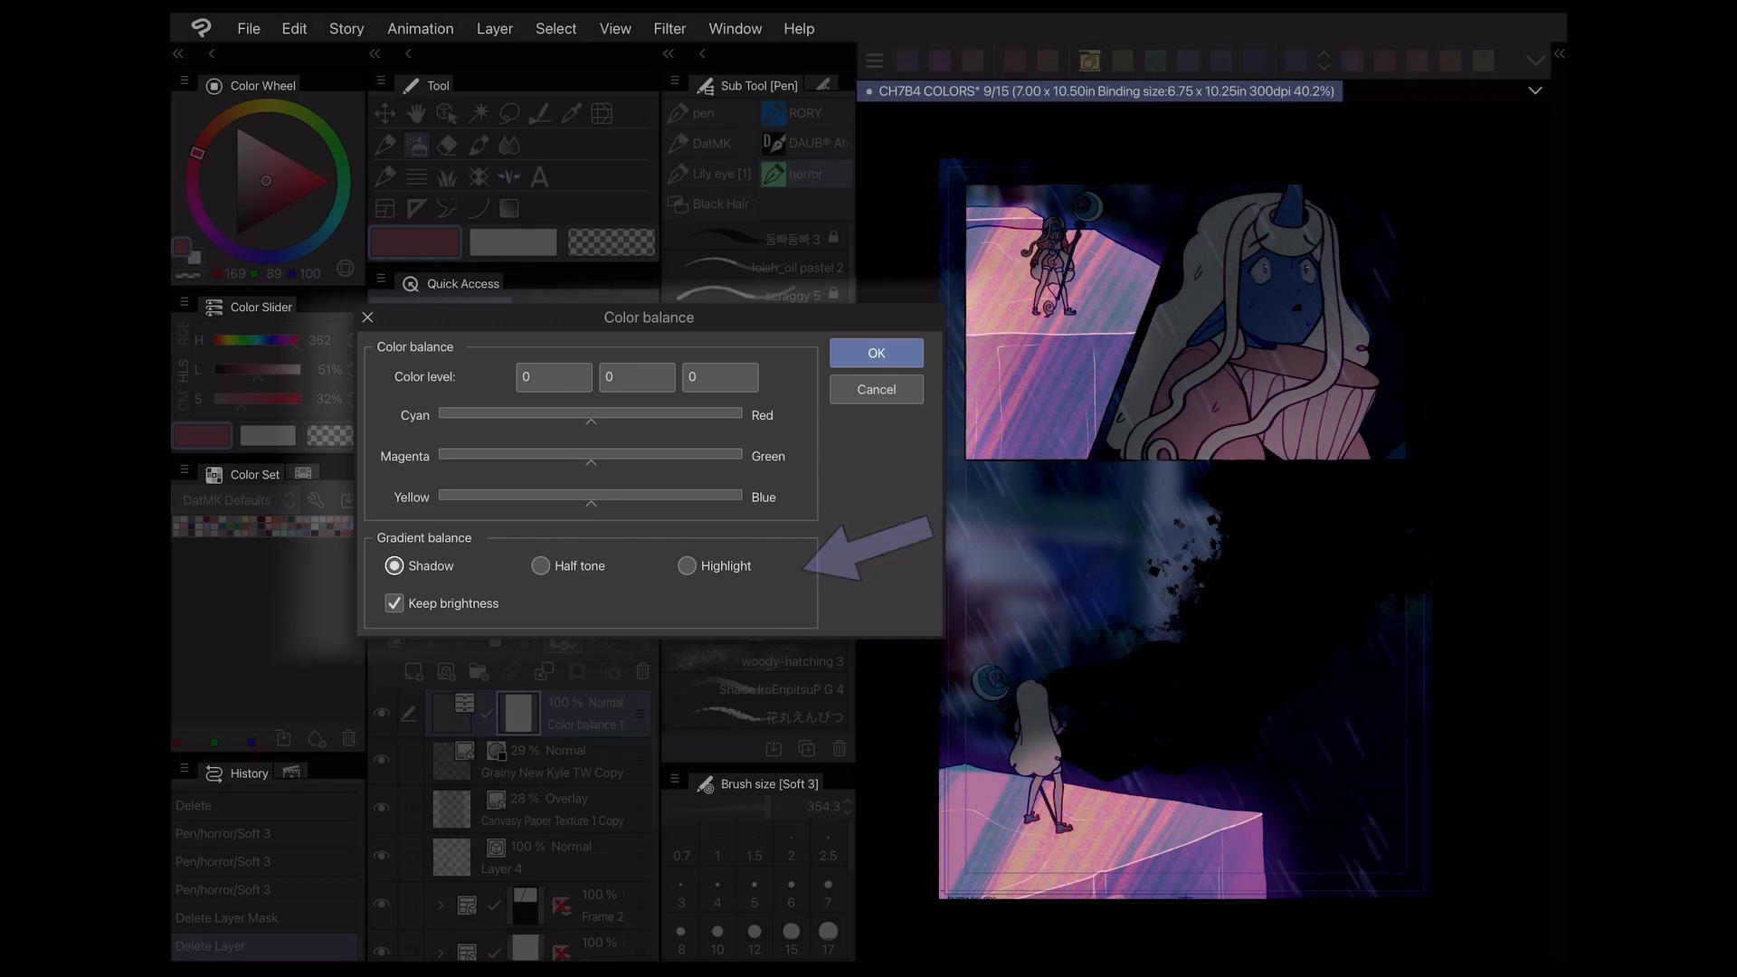
pyautogui.click(541, 564)
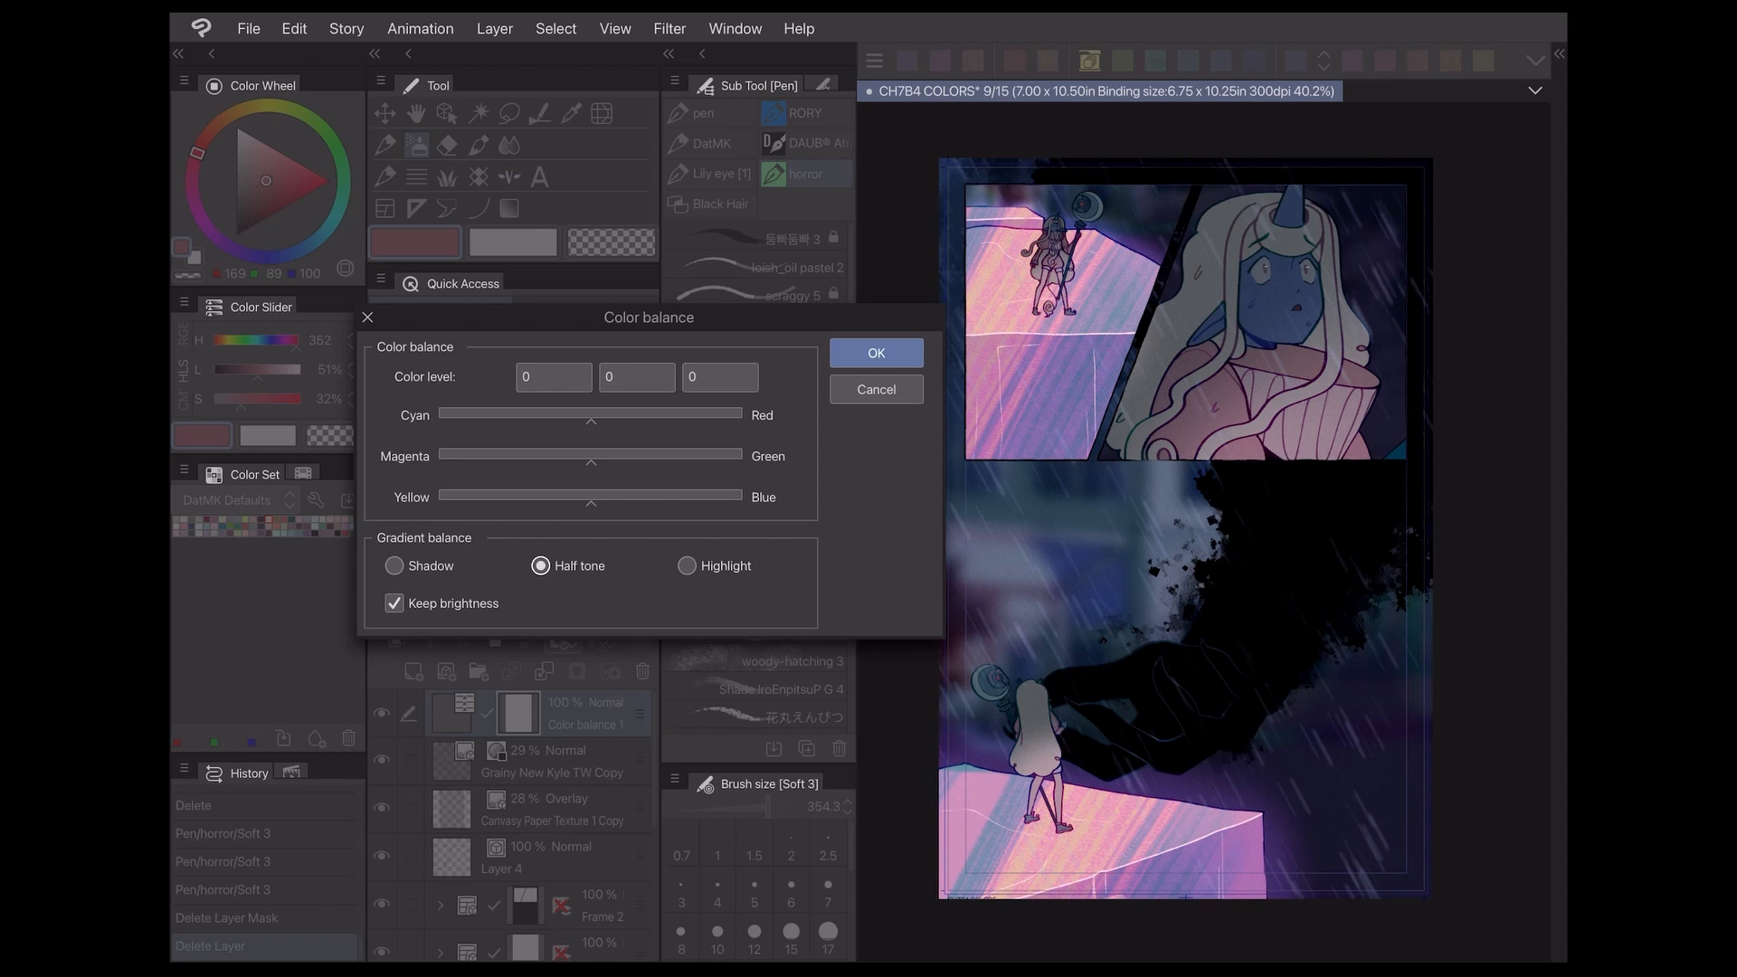
pyautogui.click(392, 565)
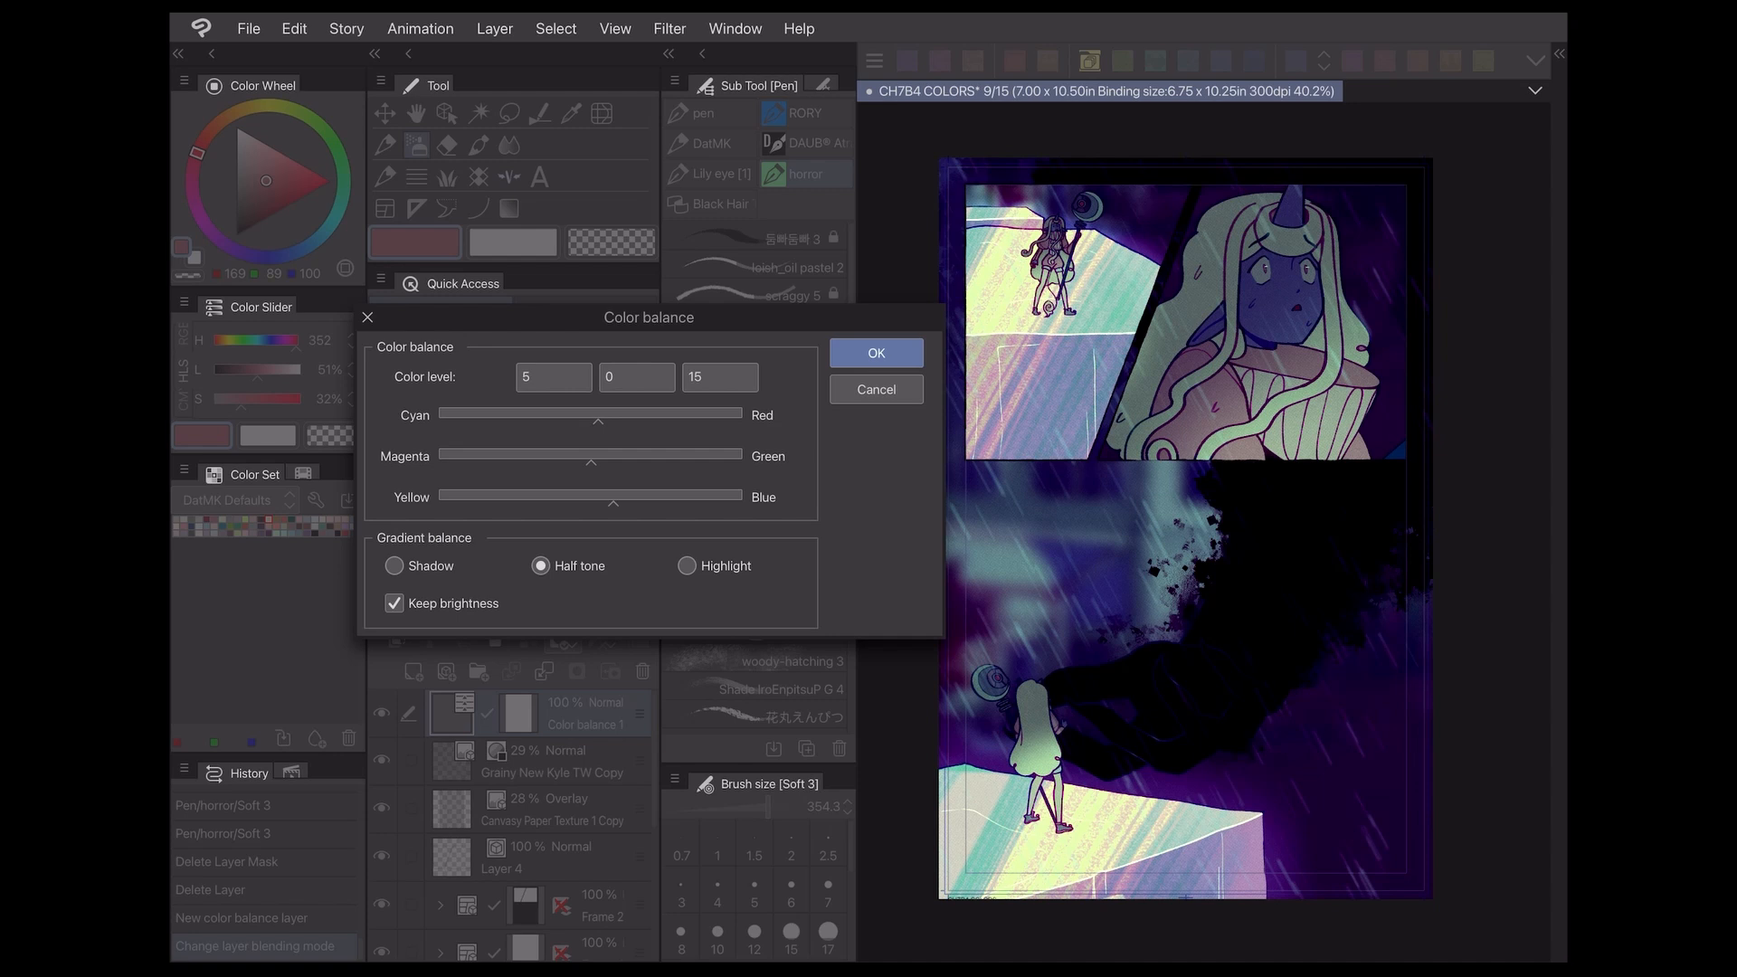
# Set the Shadow balance to 0, -38, 32 and confirm
pyautogui.click(392, 566)
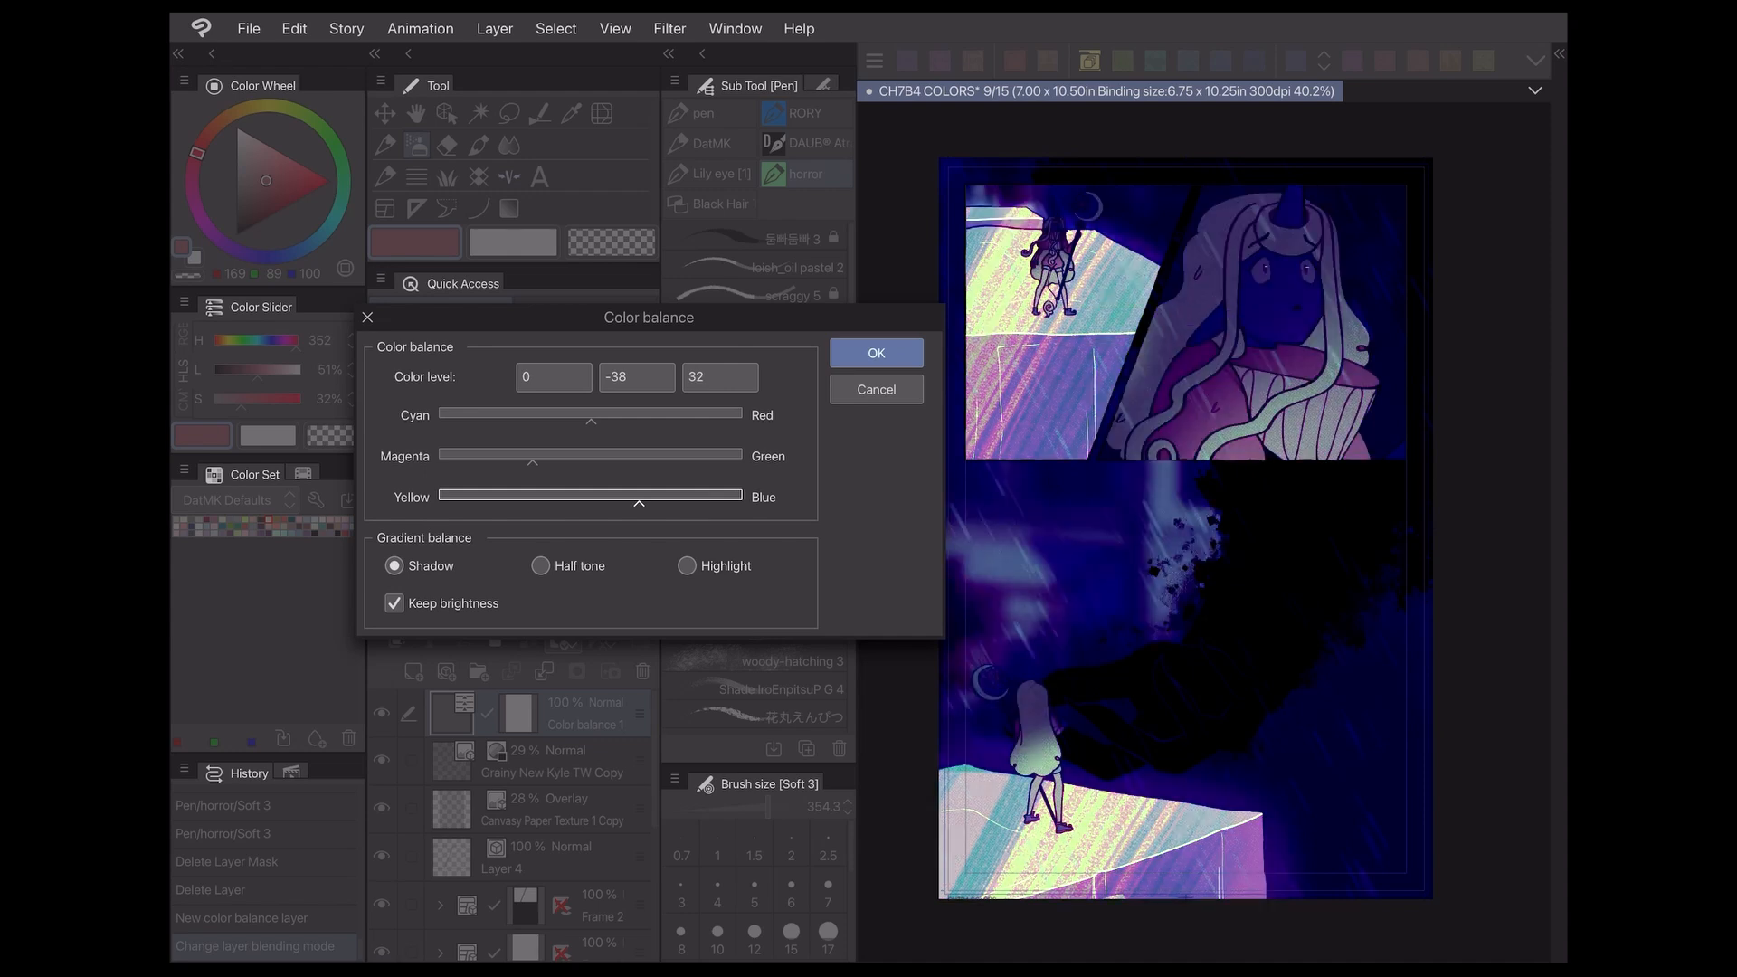
pyautogui.click(874, 353)
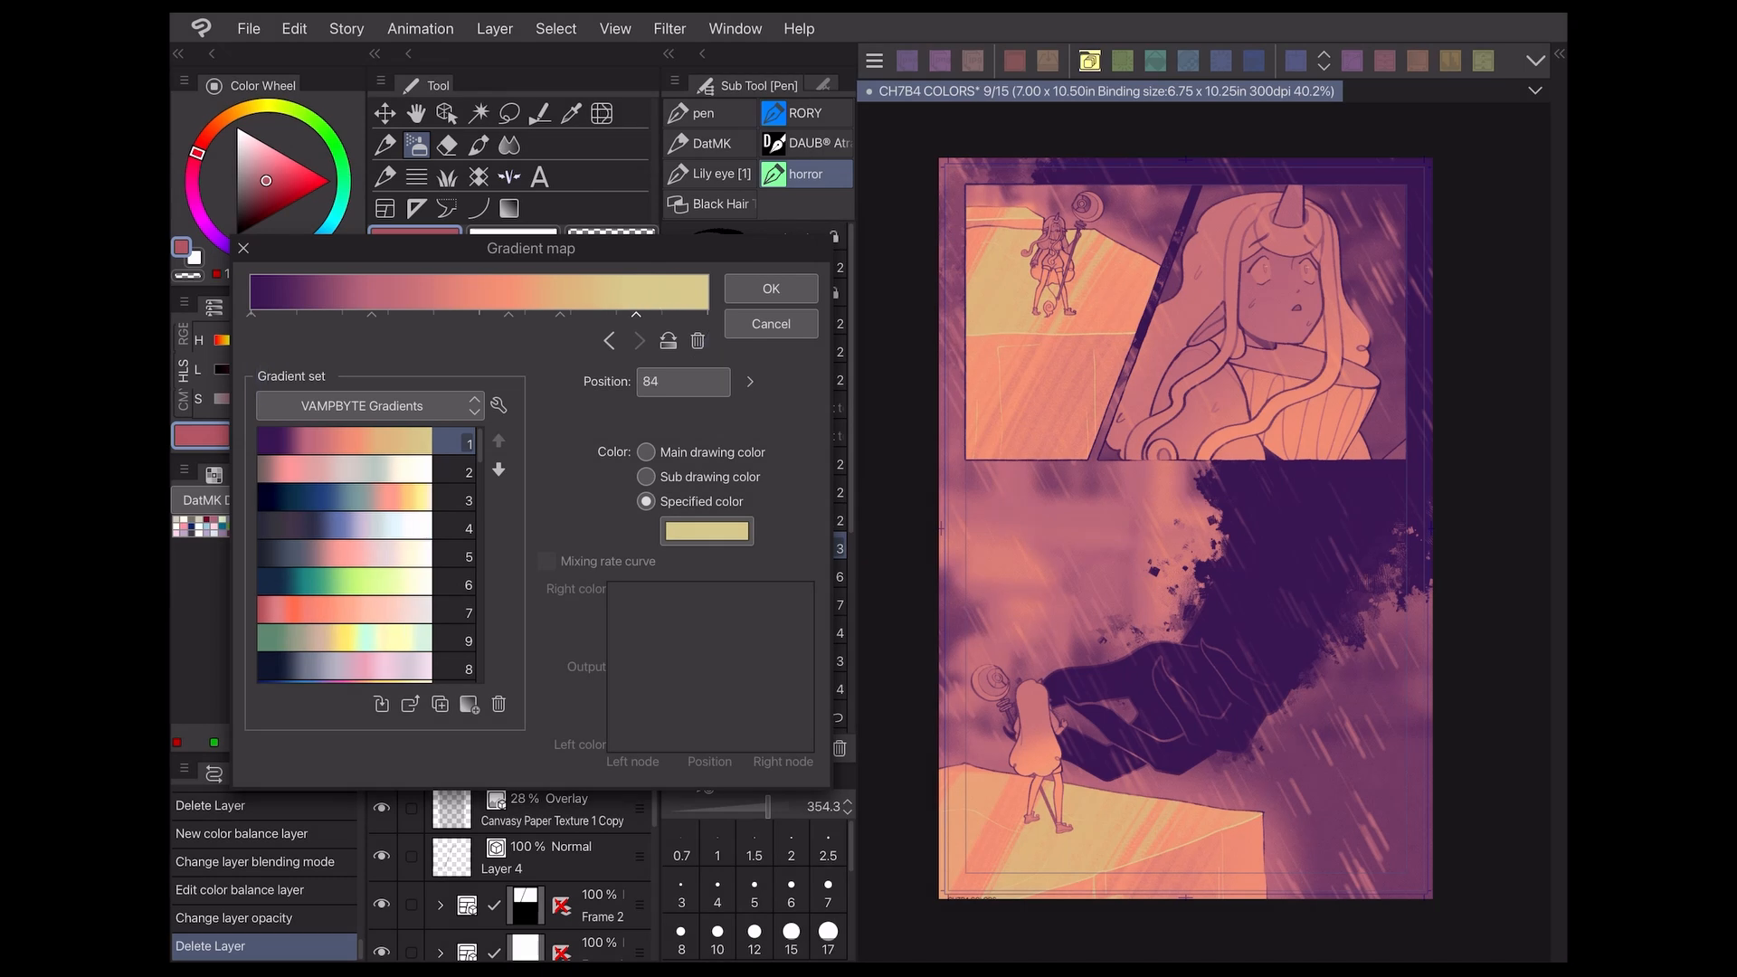
# Inspect the purple-to-yellow gradient's pink, middle and pale orange colour stops
pyautogui.click(545, 561)
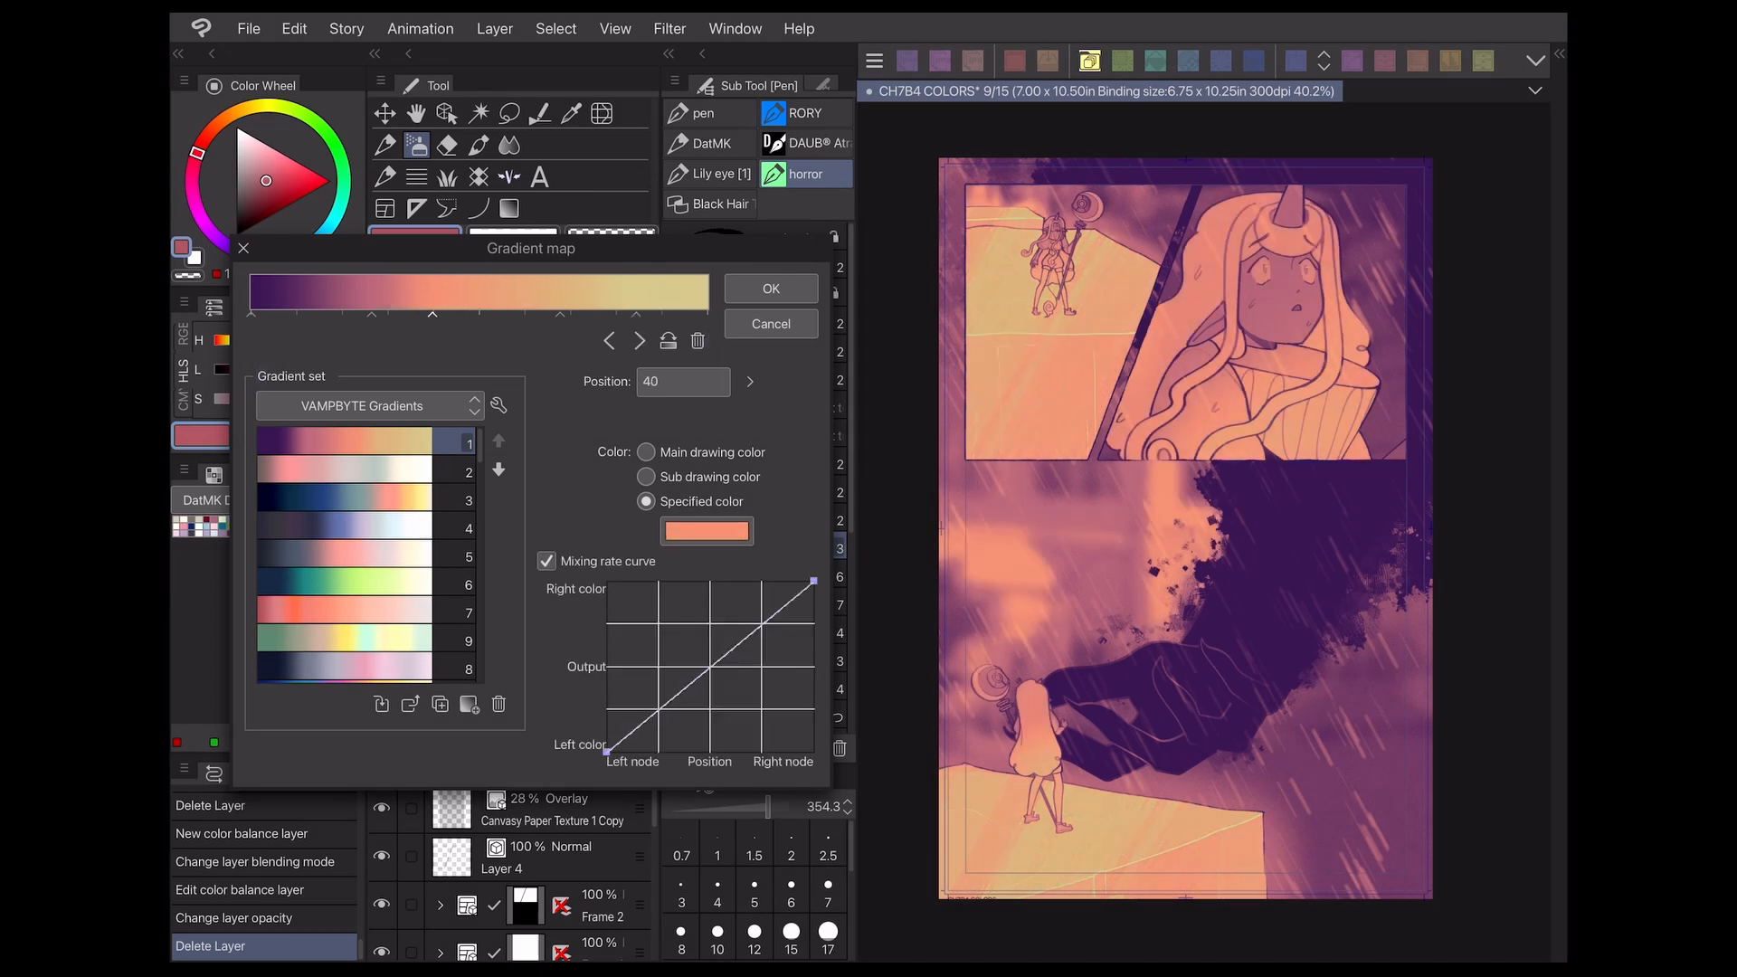
pyautogui.click(546, 561)
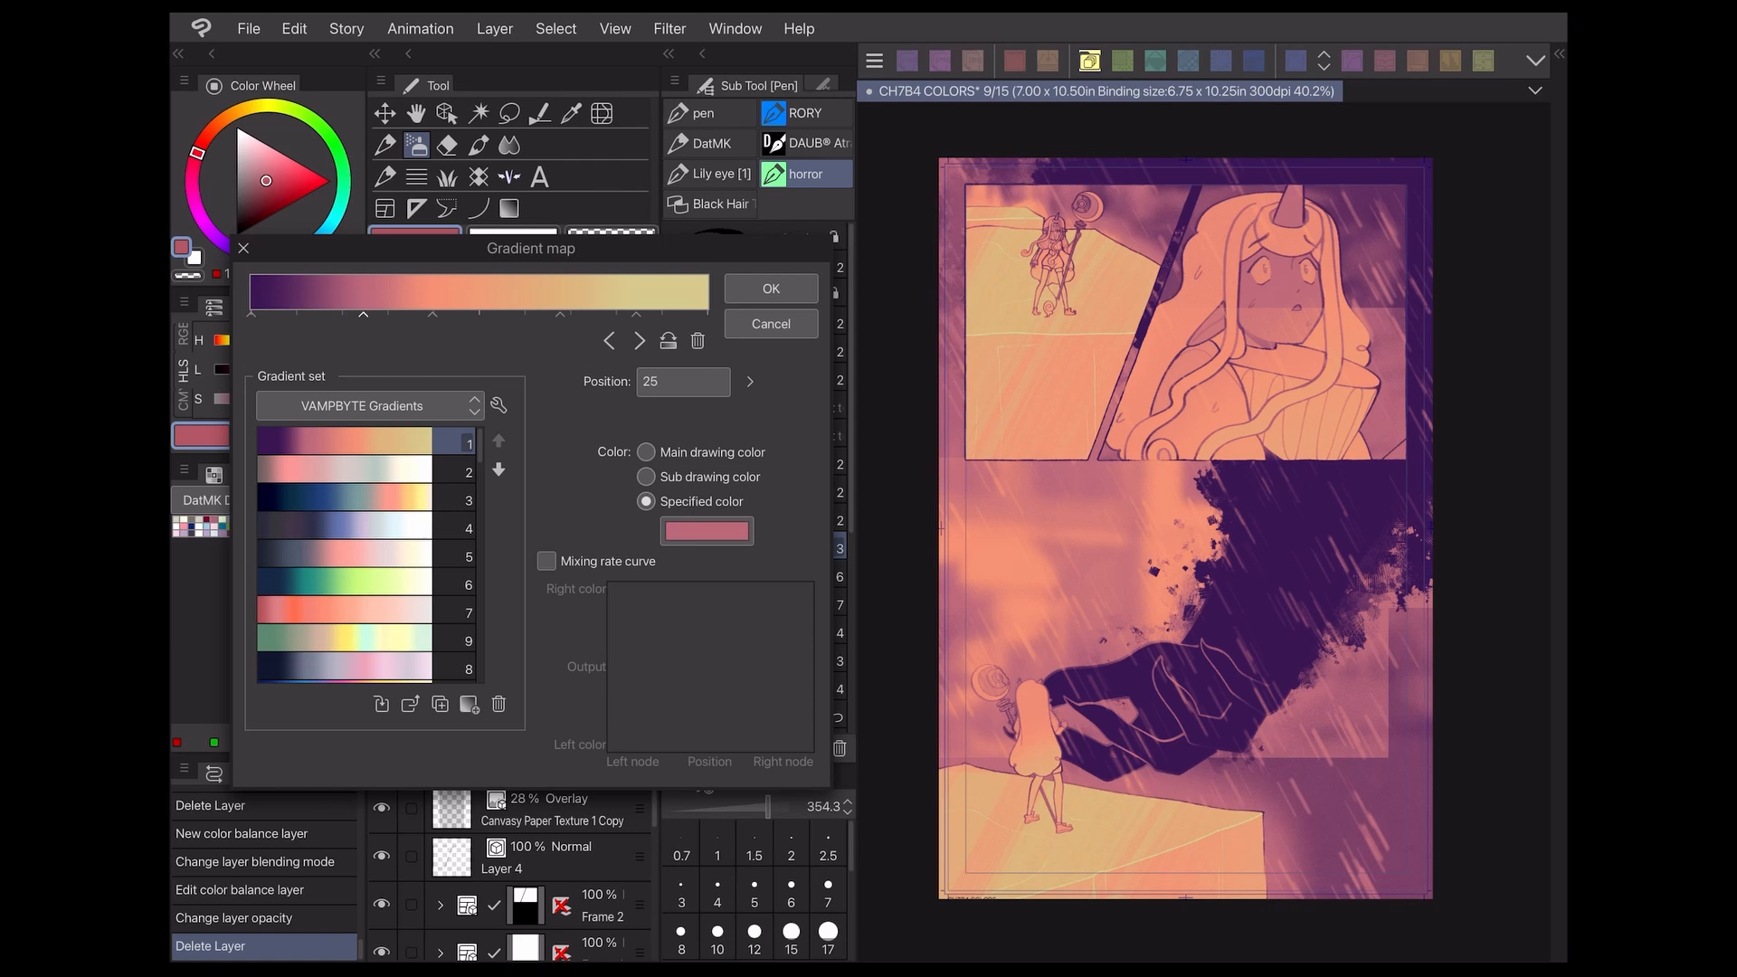
pyautogui.moveTo(362, 313); pyautogui.dragTo(495, 313)
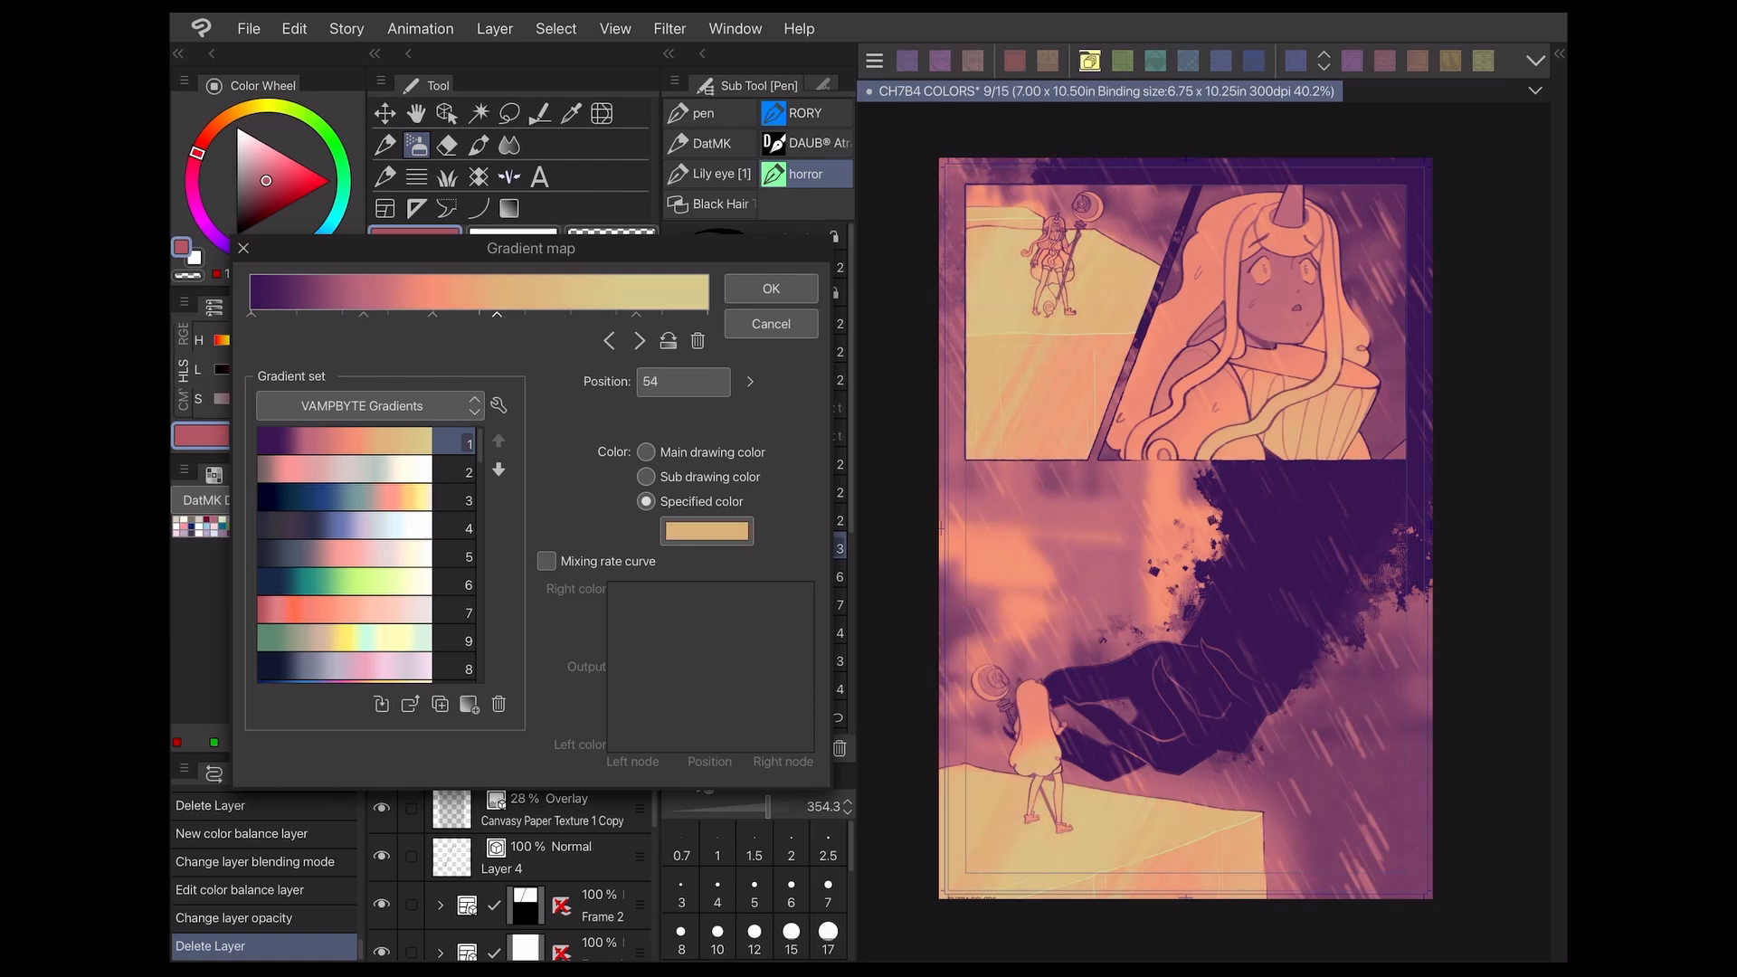
# Preview the navy-to-pink, coral and dark teal-to-lime VAMPBYTE presets and confirm
pyautogui.click(343, 499)
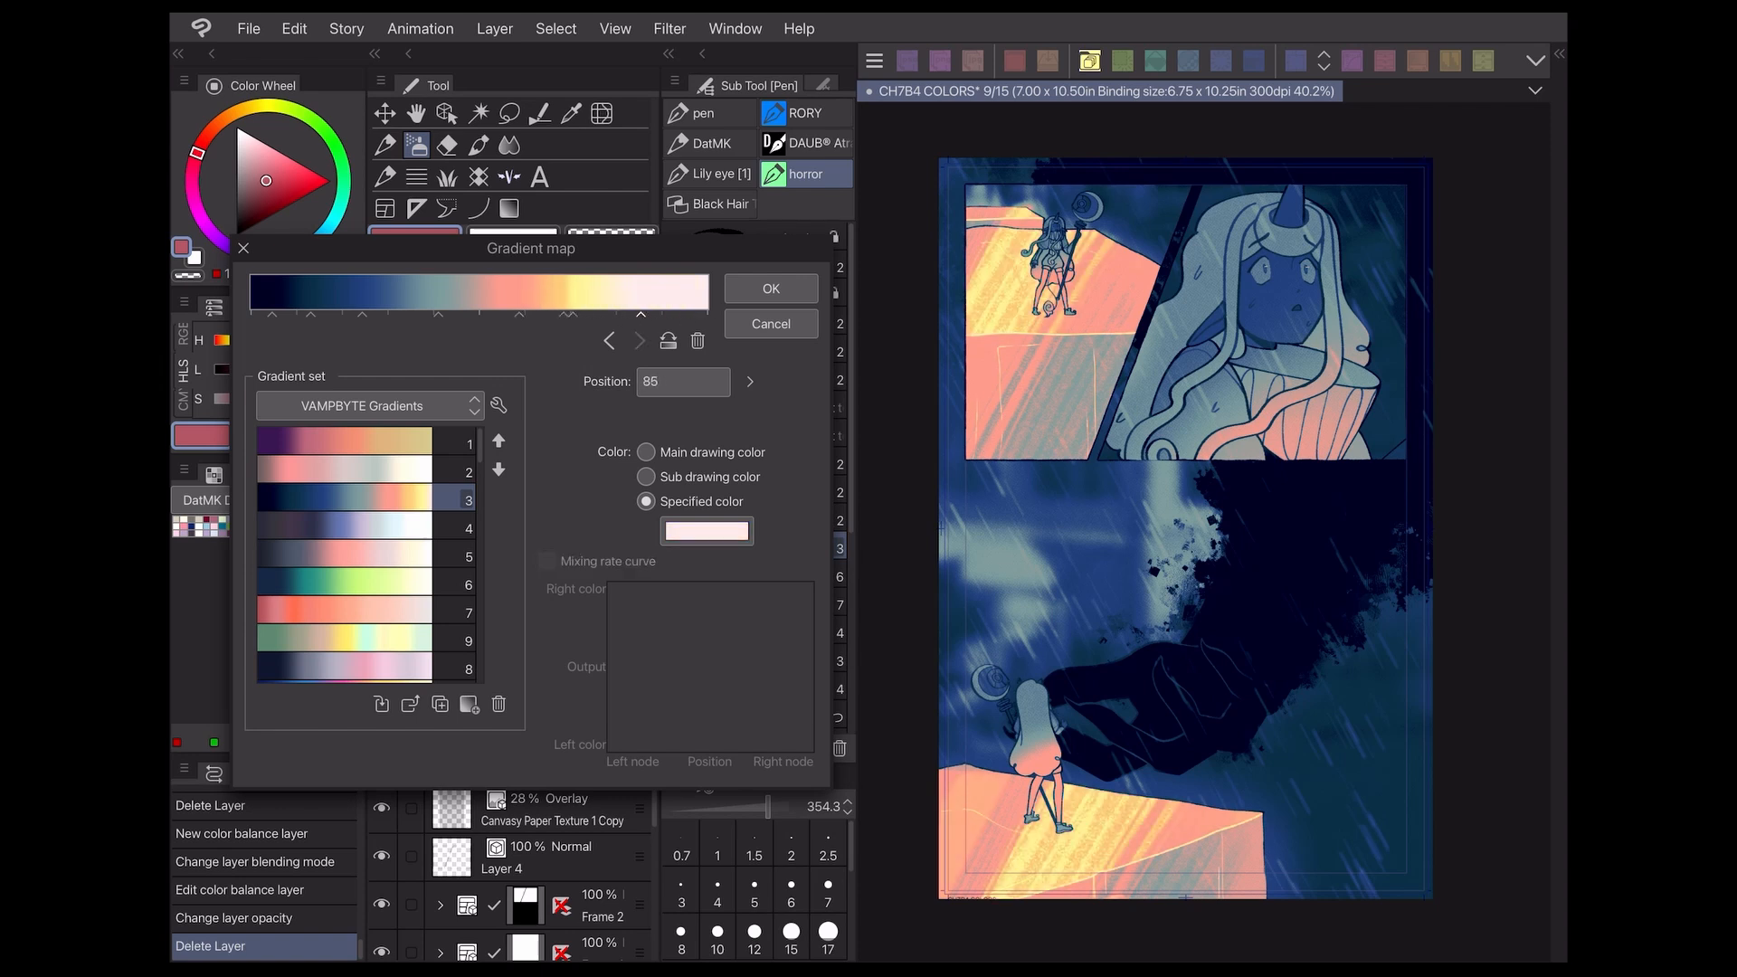
pyautogui.click(343, 610)
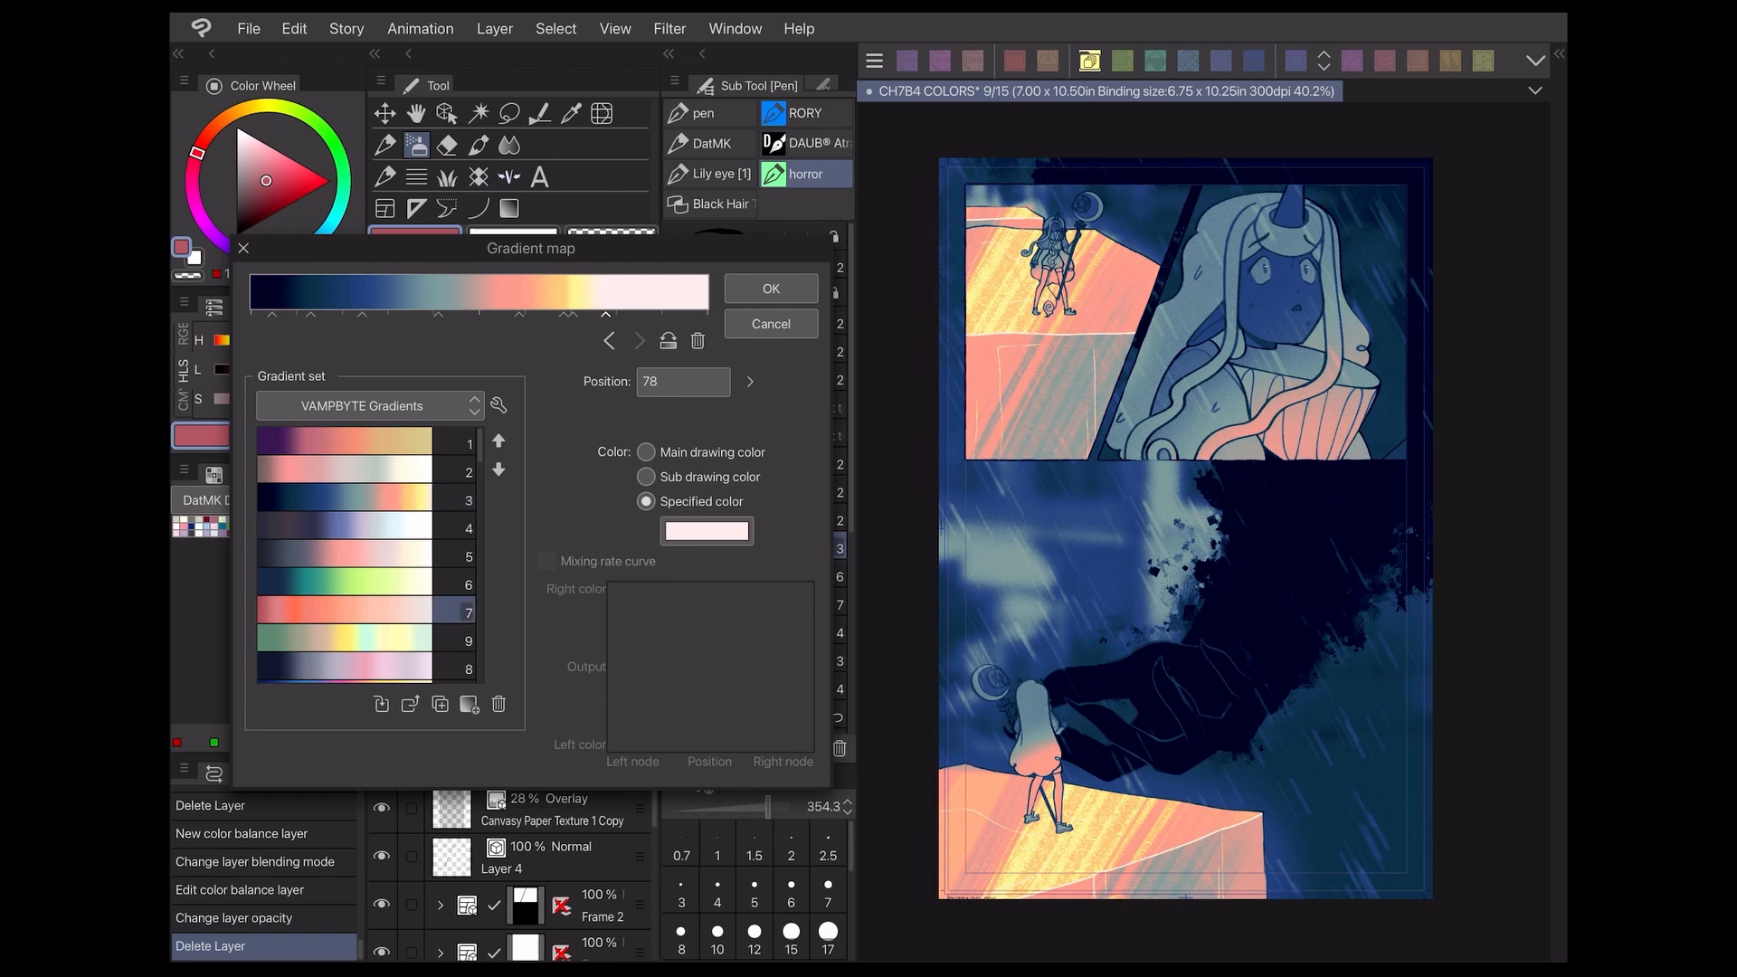
pyautogui.click(344, 584)
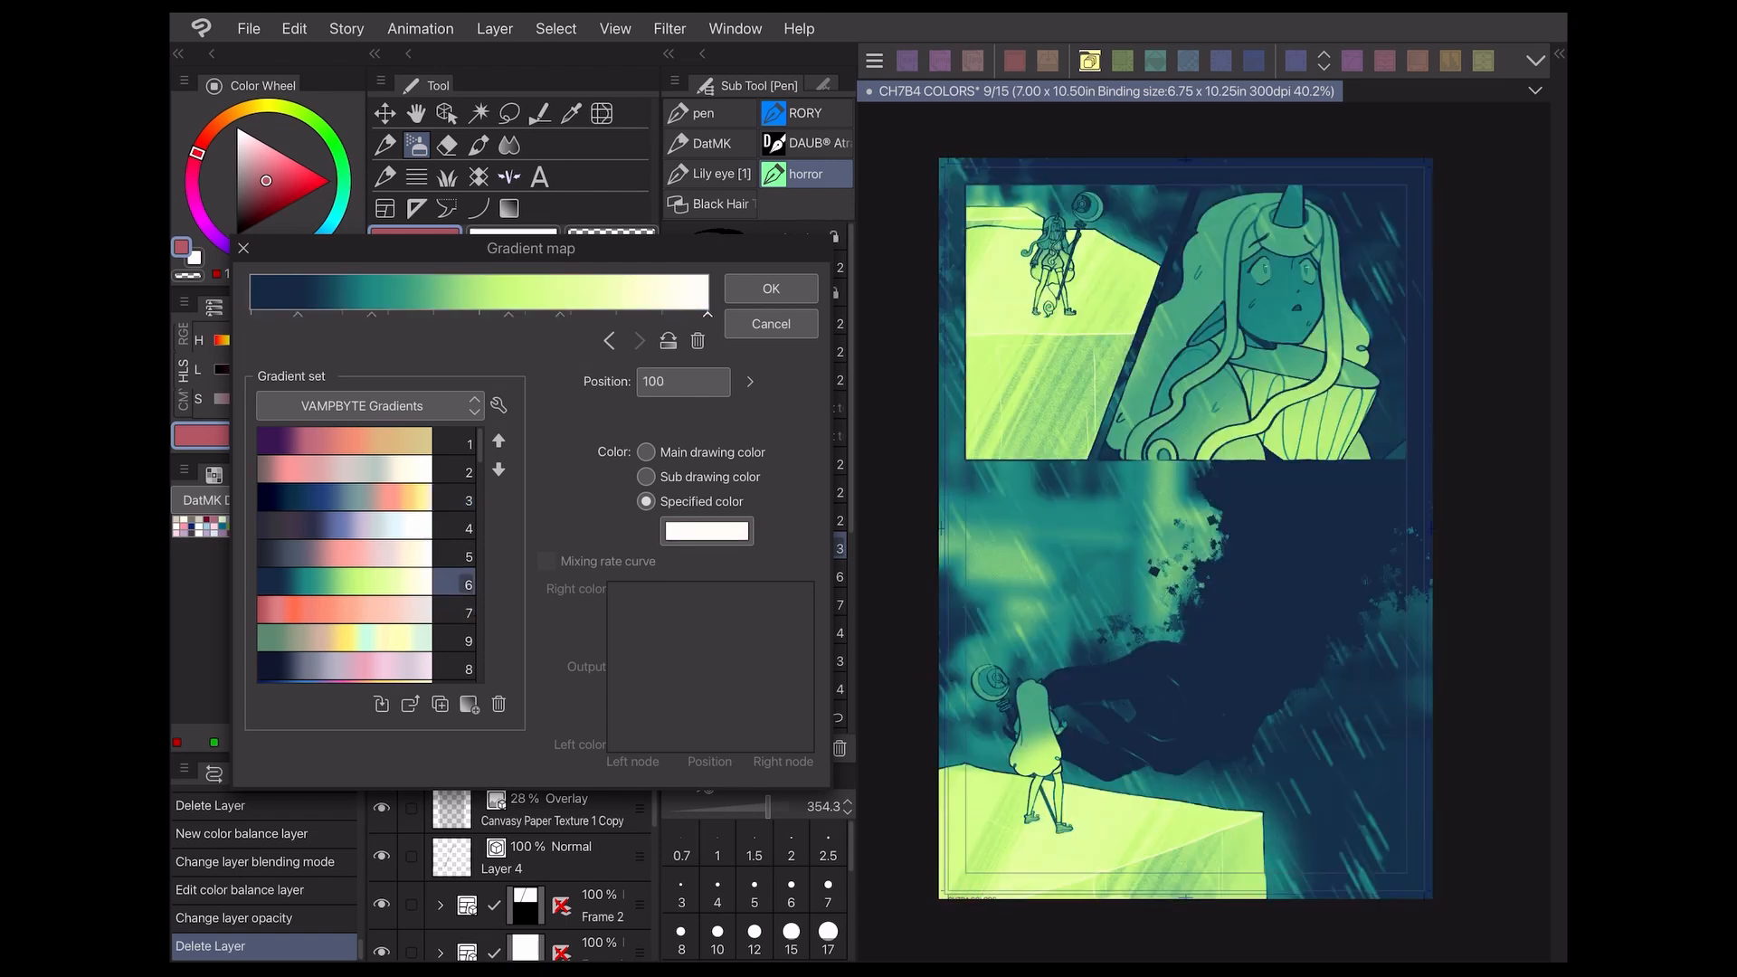
pyautogui.click(769, 288)
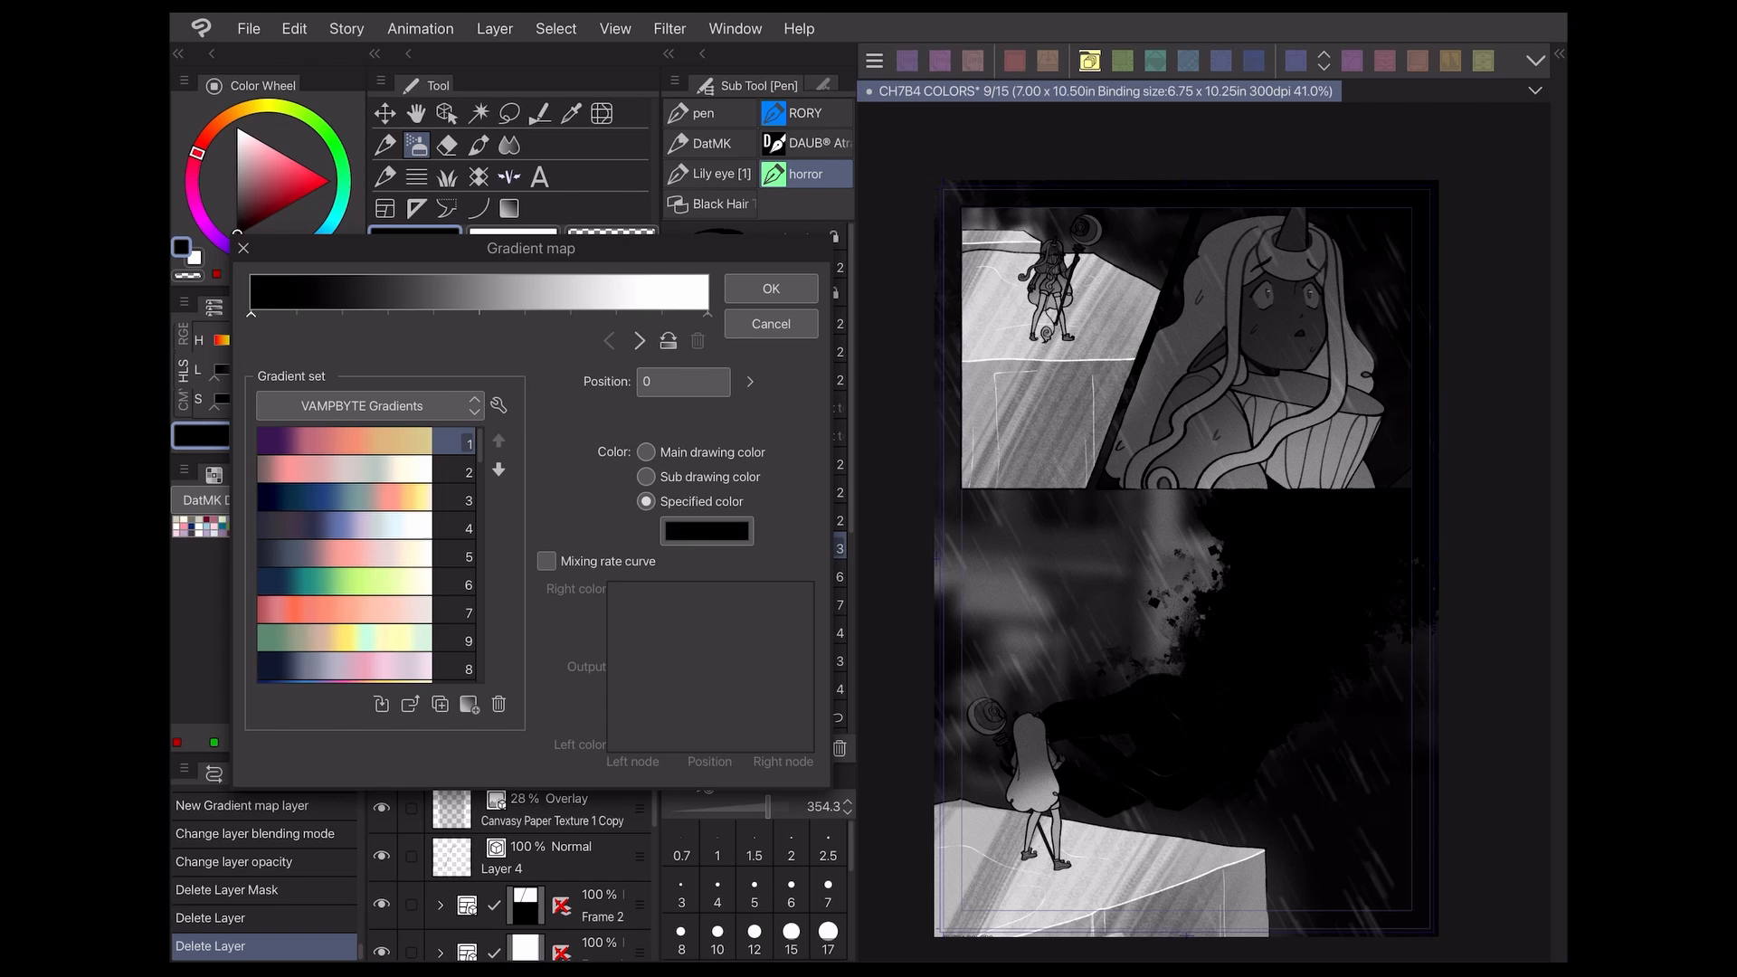
# Apply VAMPBYTE preset 1, check its pink, coral and pale yellow stops, and confirm
pyautogui.click(344, 442)
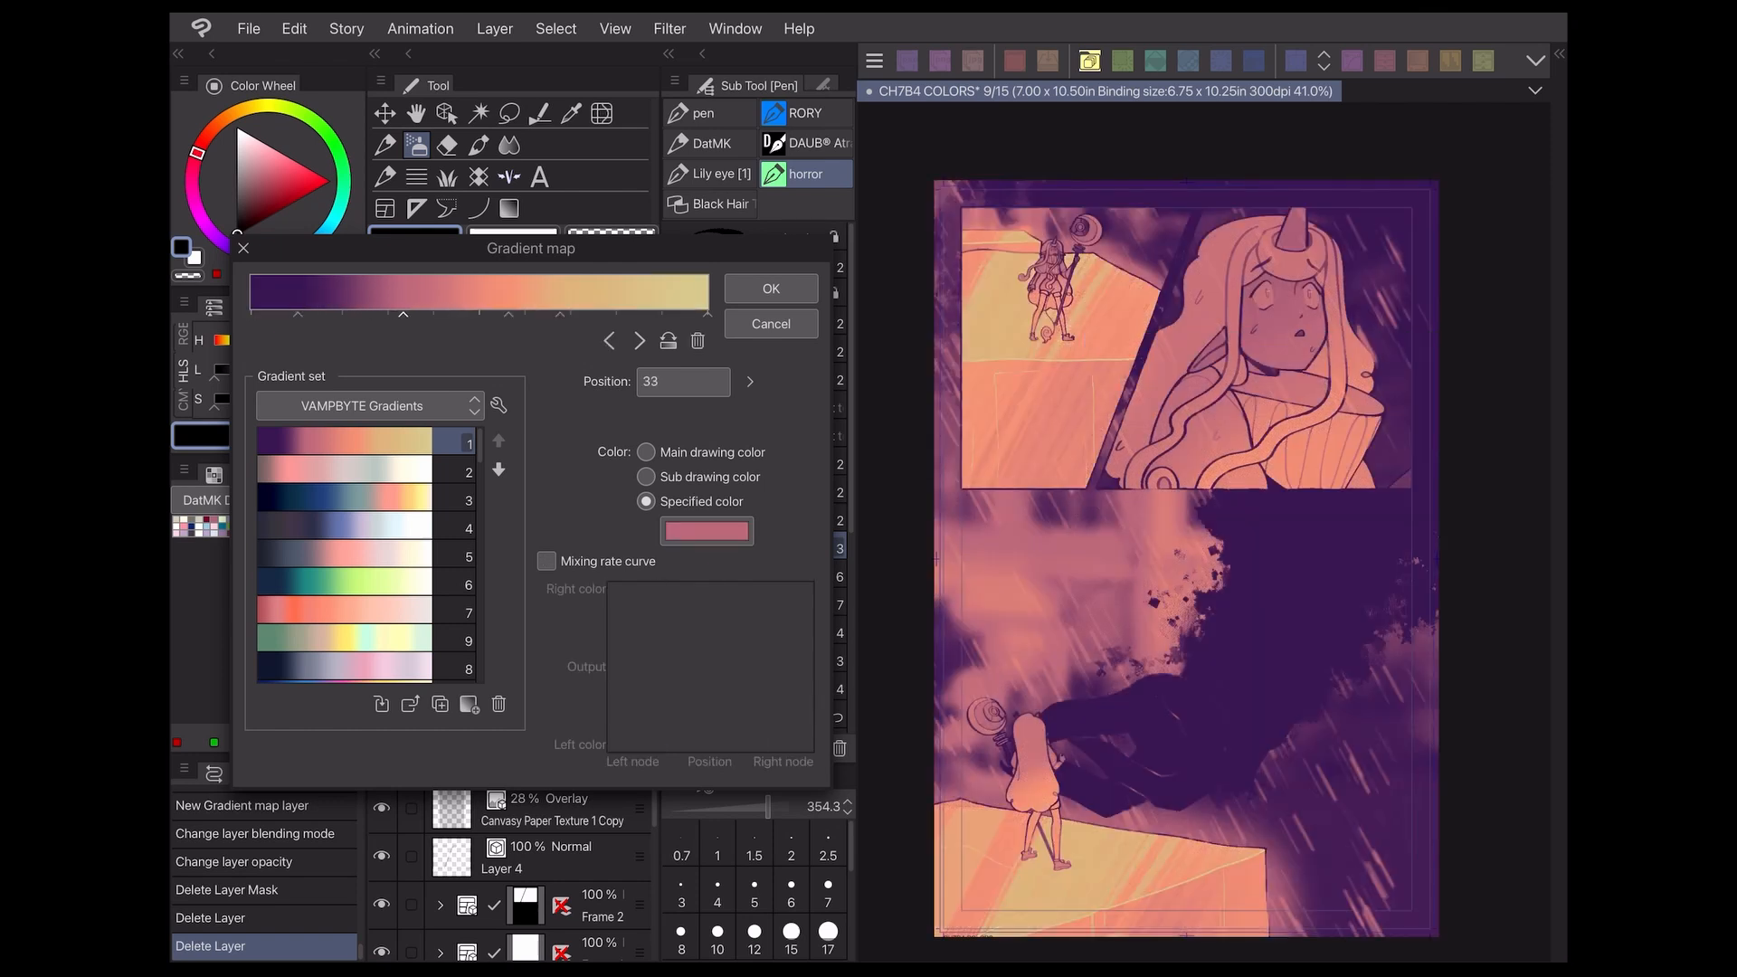
pyautogui.click(545, 560)
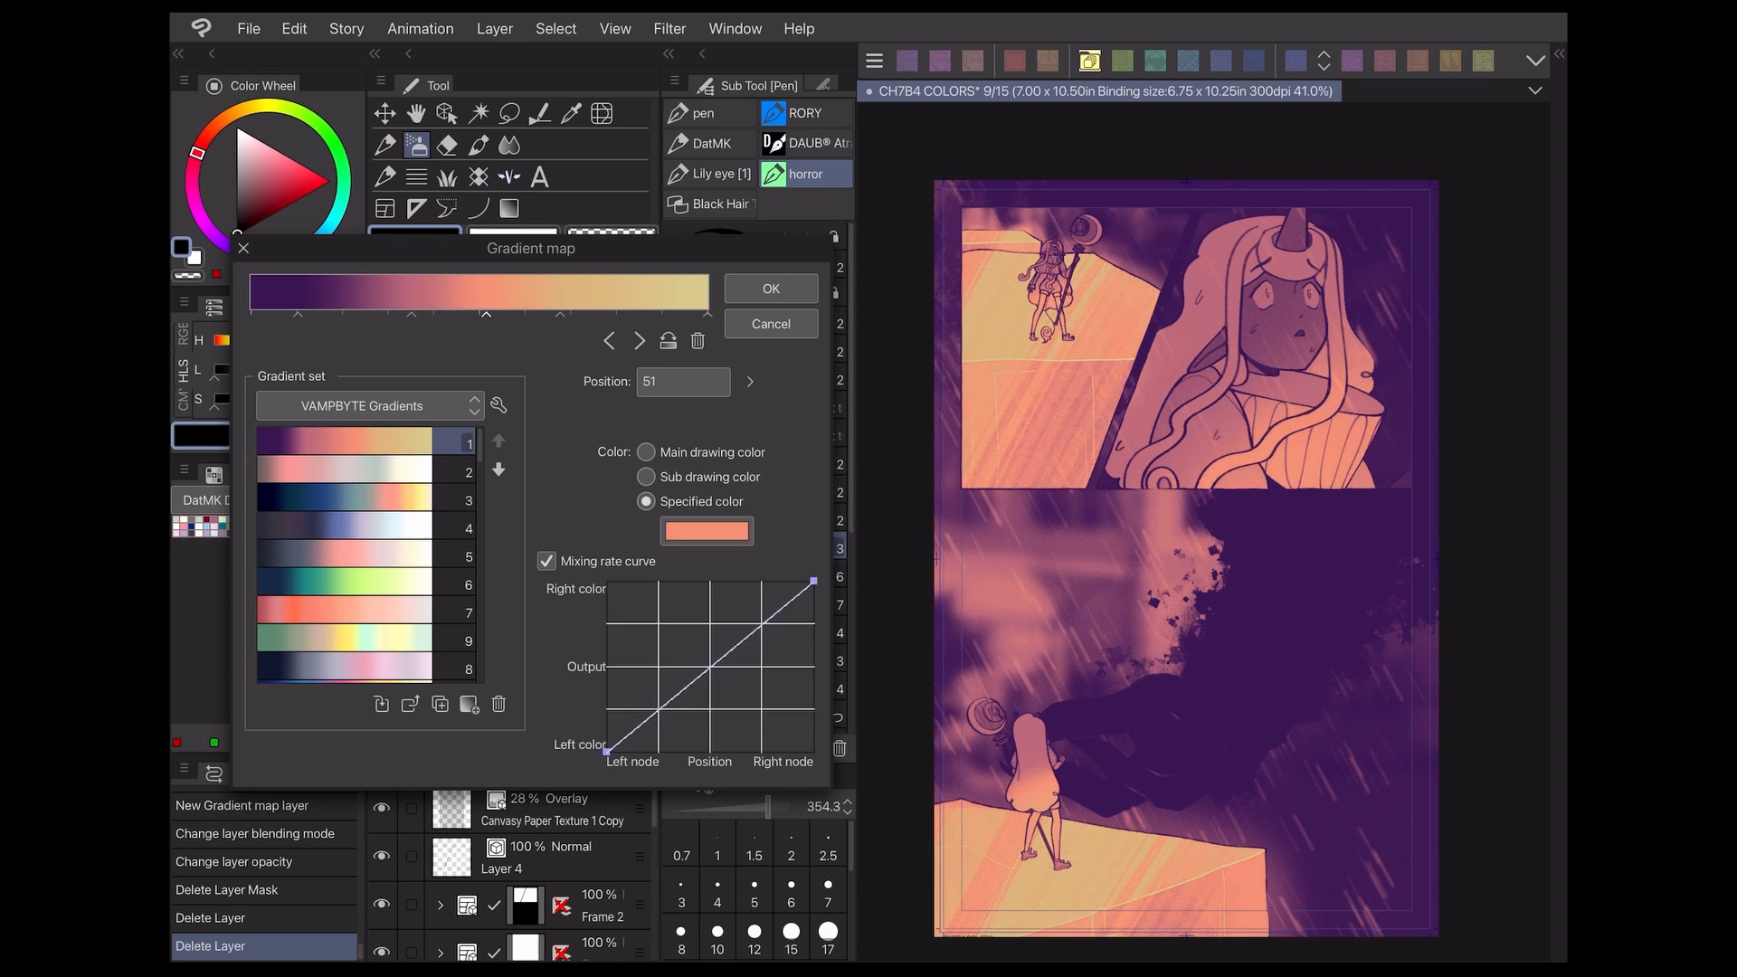
pyautogui.click(544, 561)
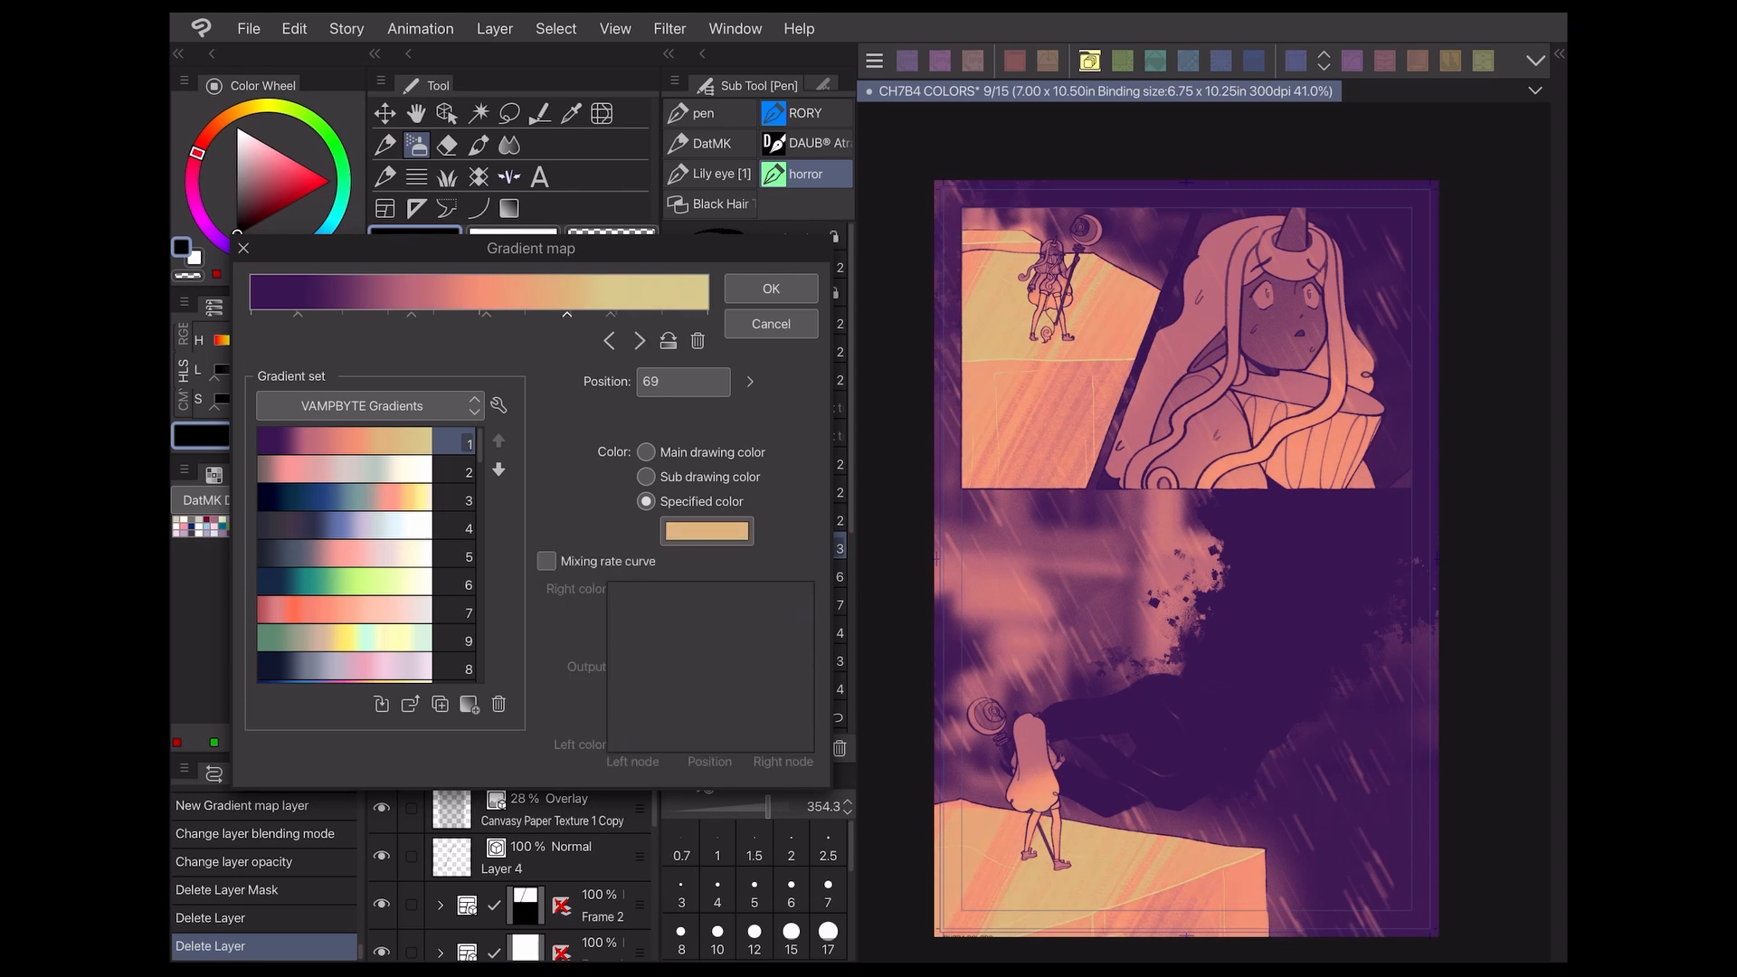
pyautogui.click(545, 561)
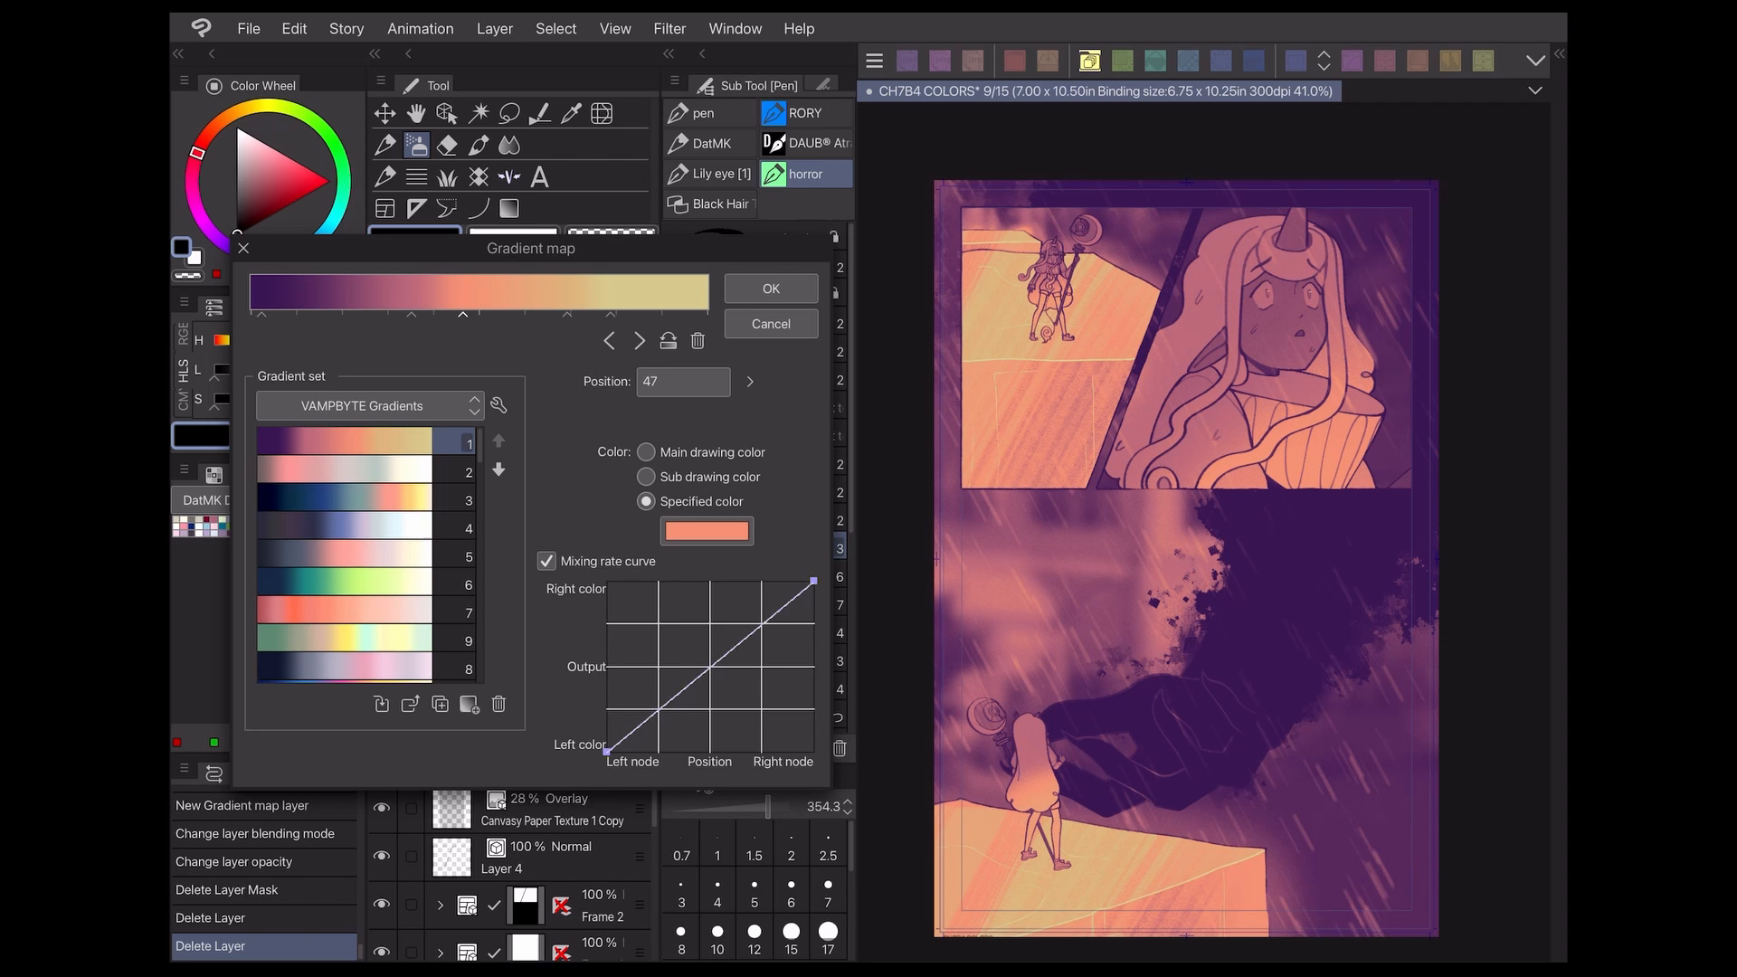
pyautogui.click(545, 561)
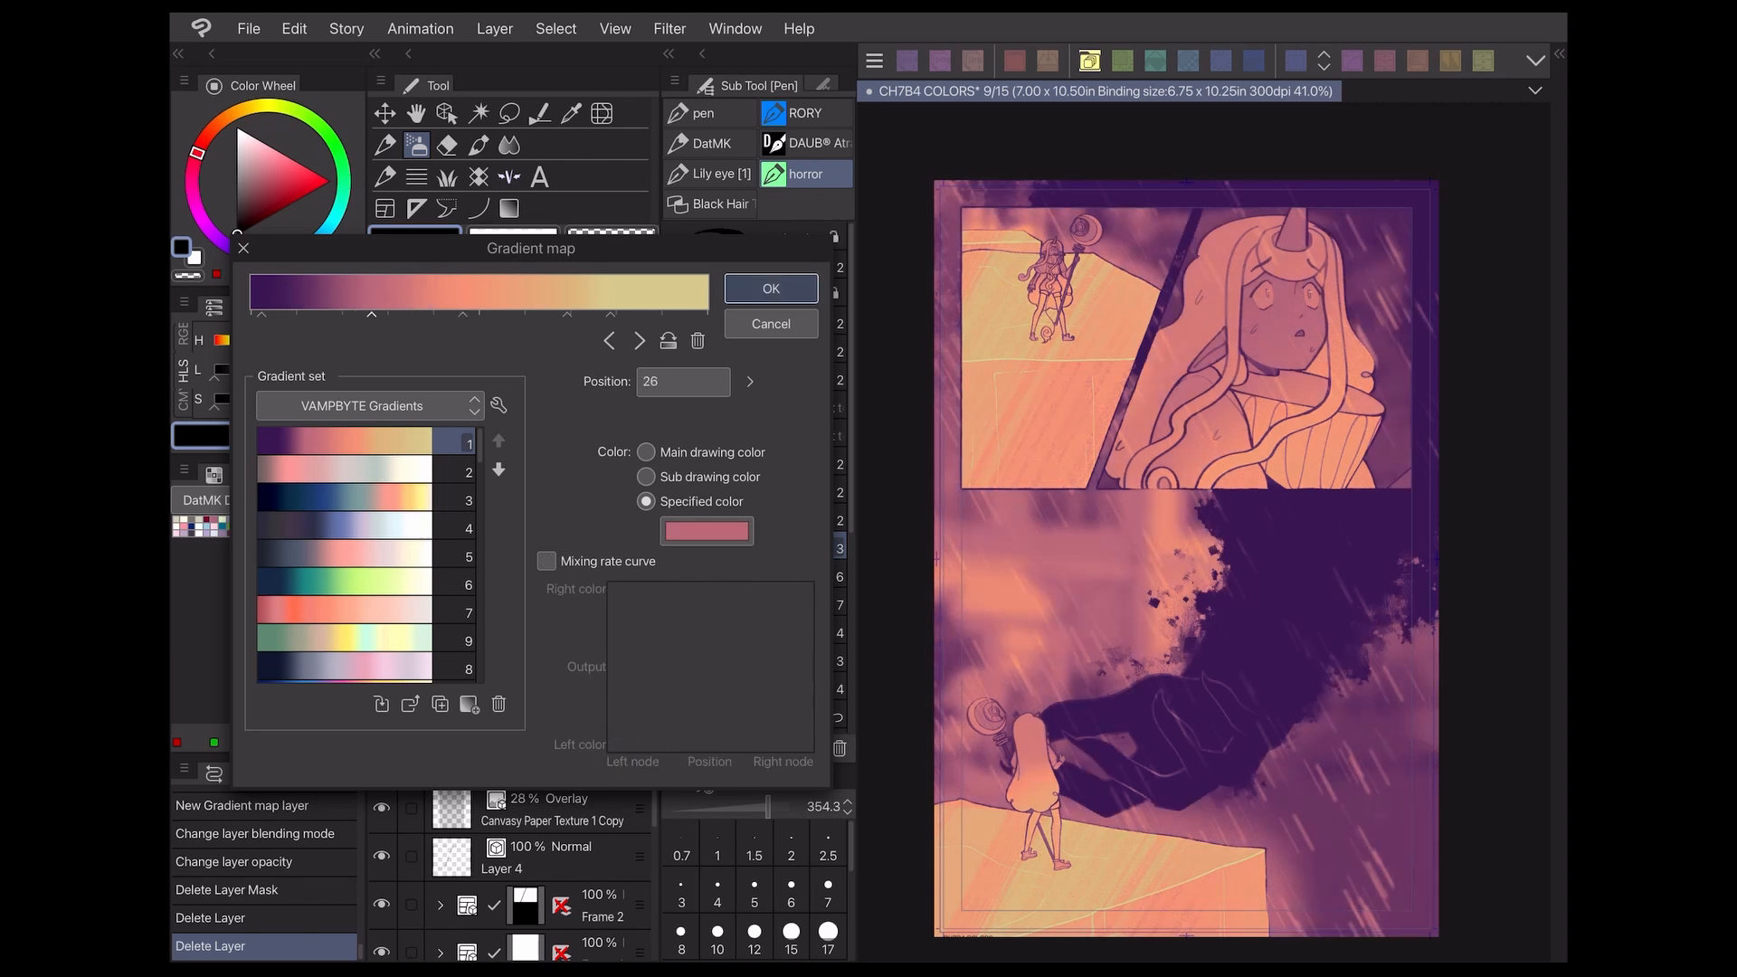
pyautogui.click(769, 288)
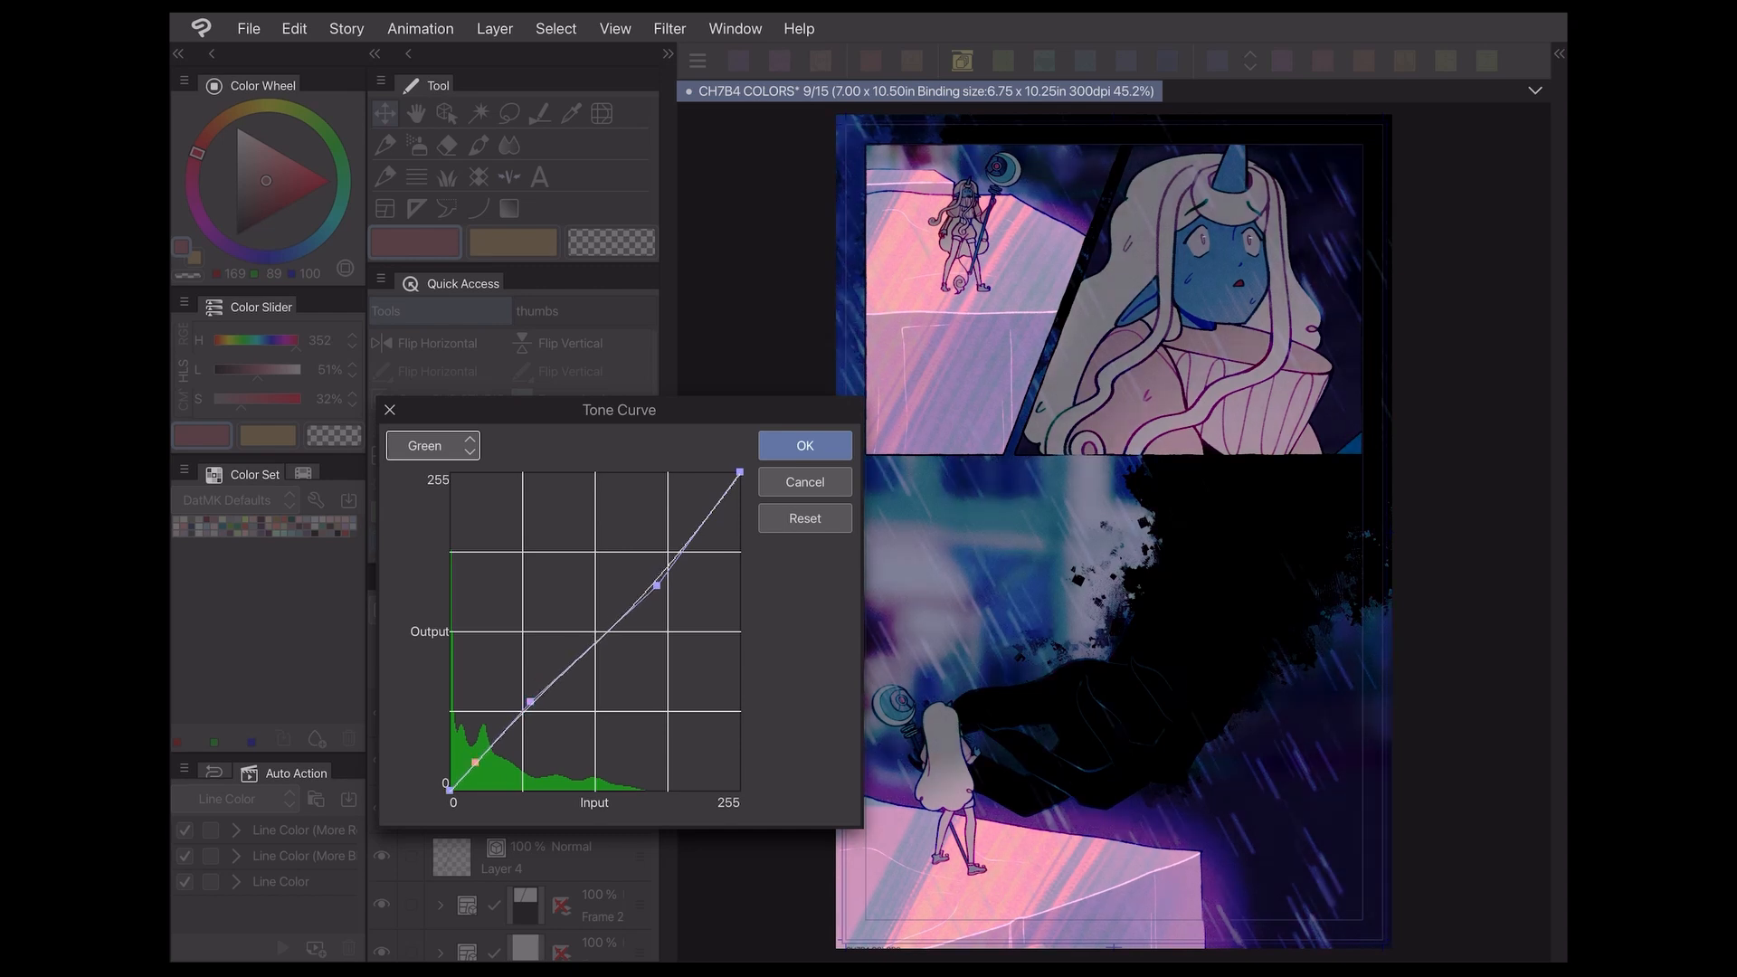
# Switch the tone curve from the green channel to the red channel for editing
pyautogui.click(432, 445)
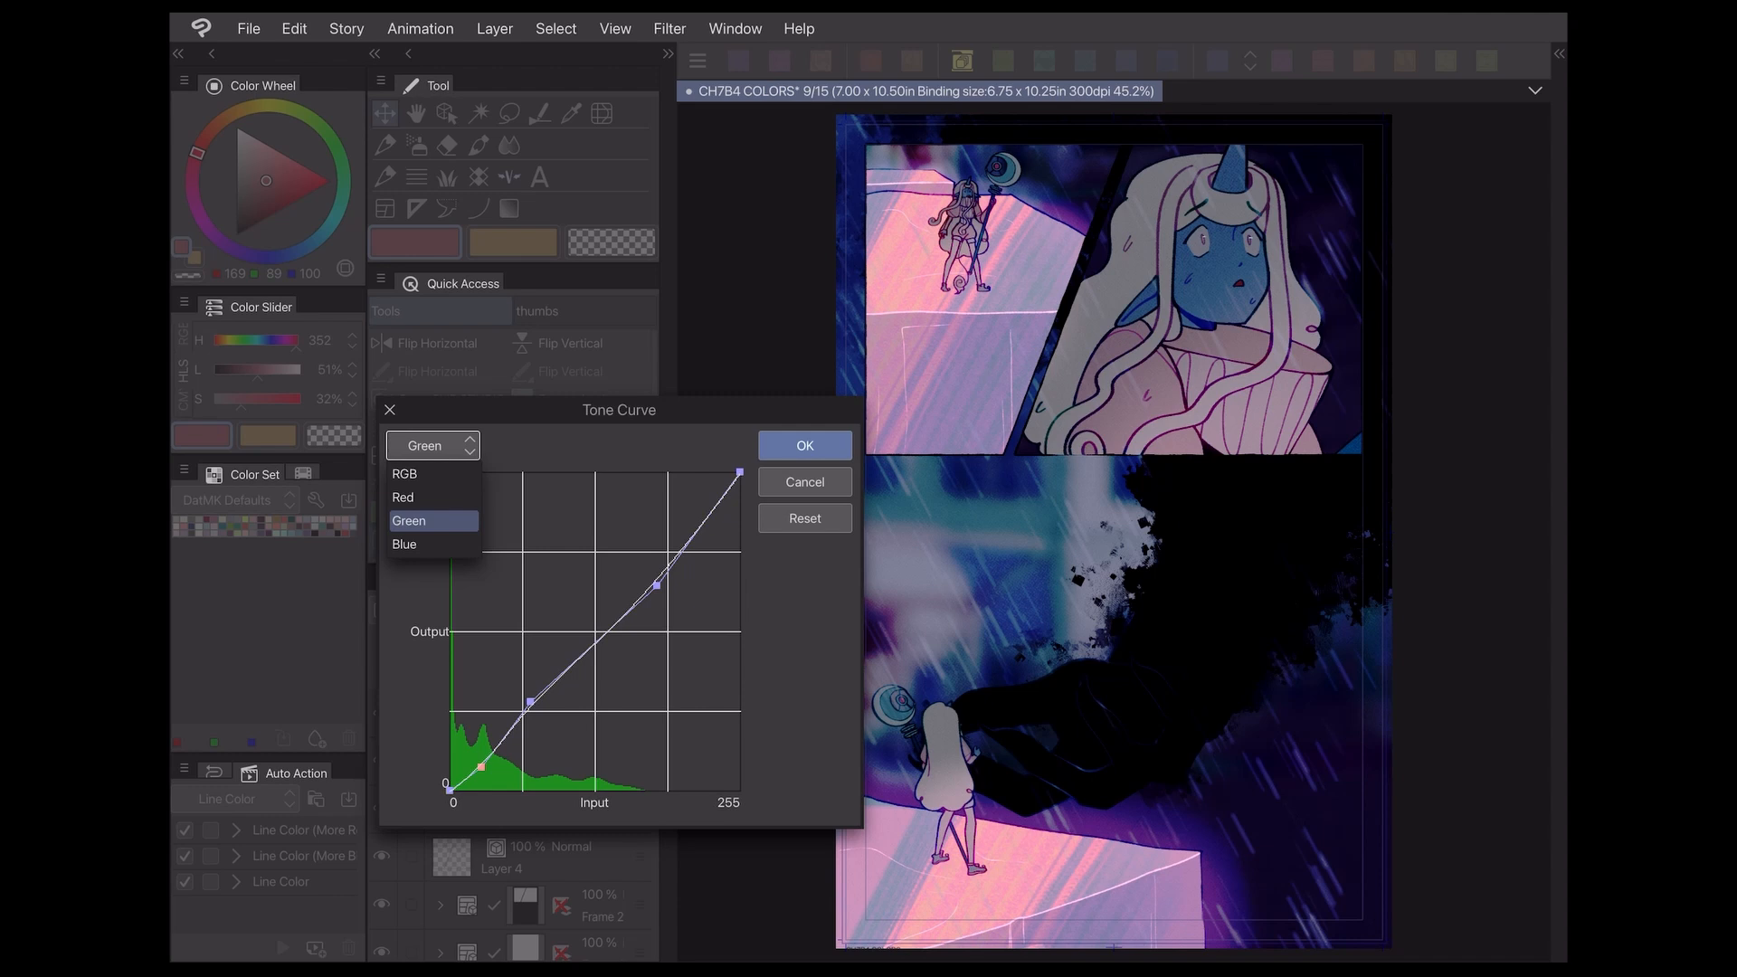
pyautogui.click(404, 496)
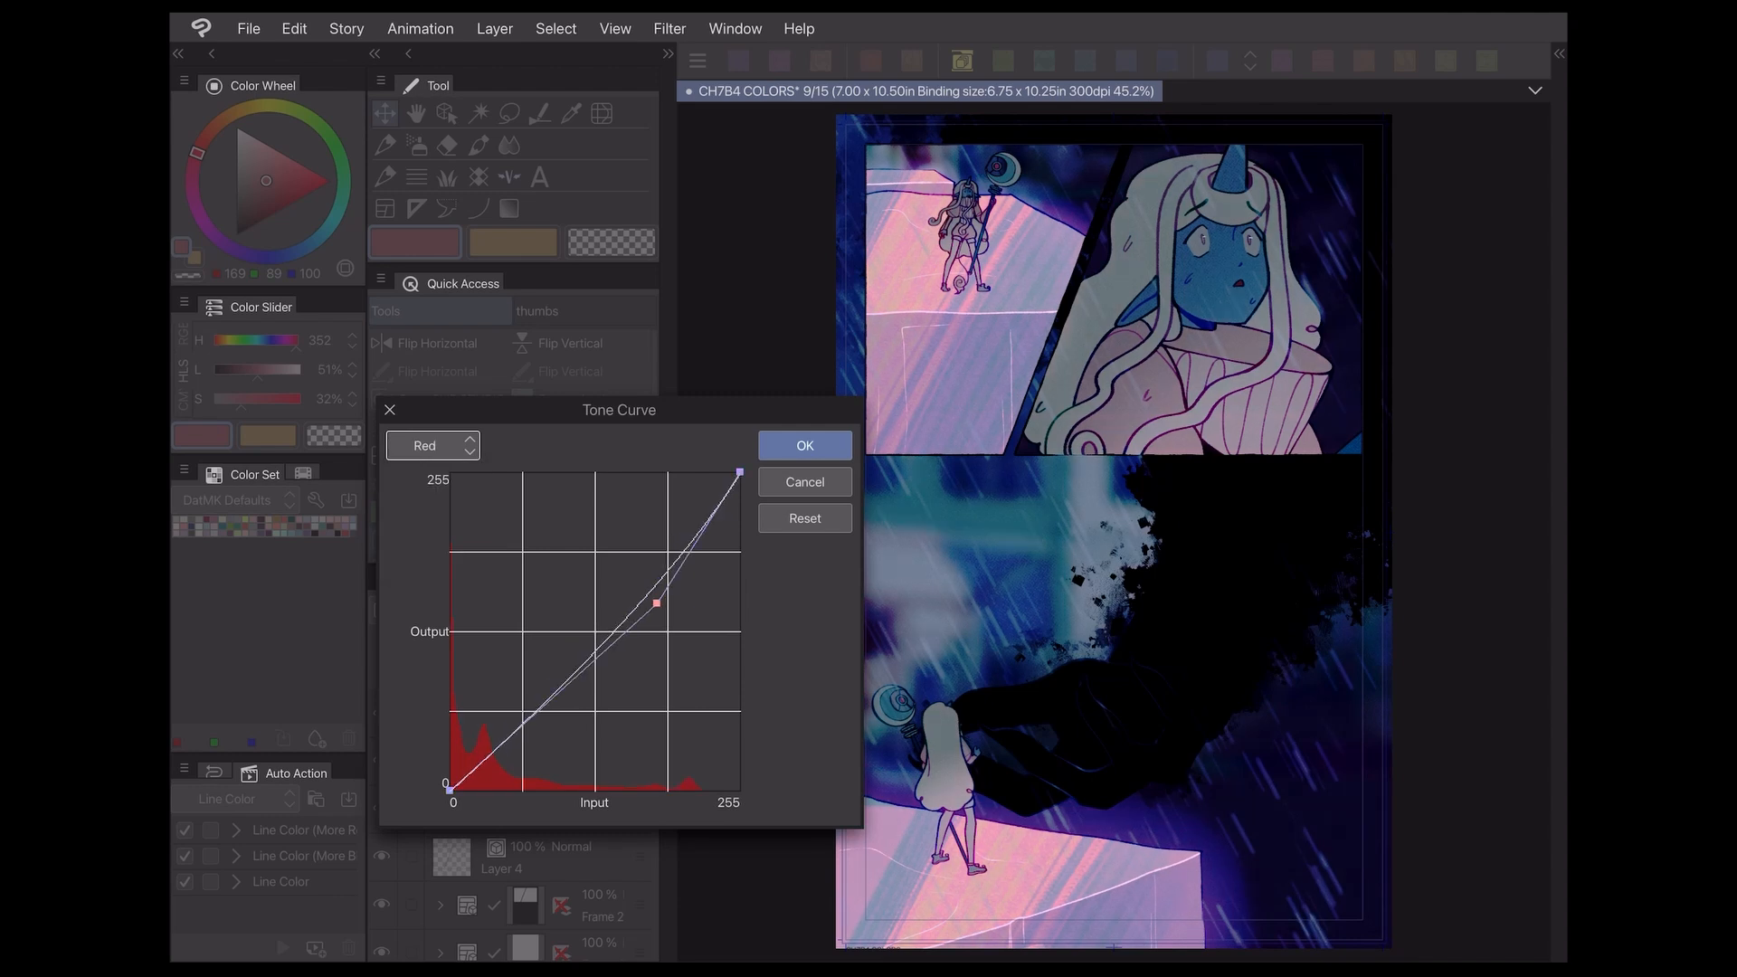